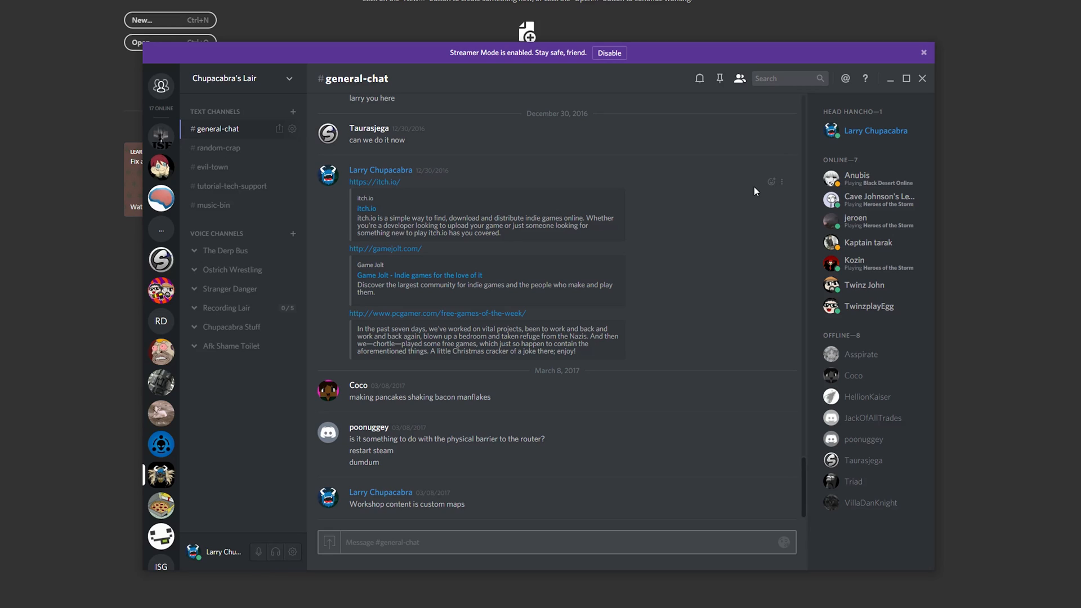
pyautogui.moveTo(716, 209)
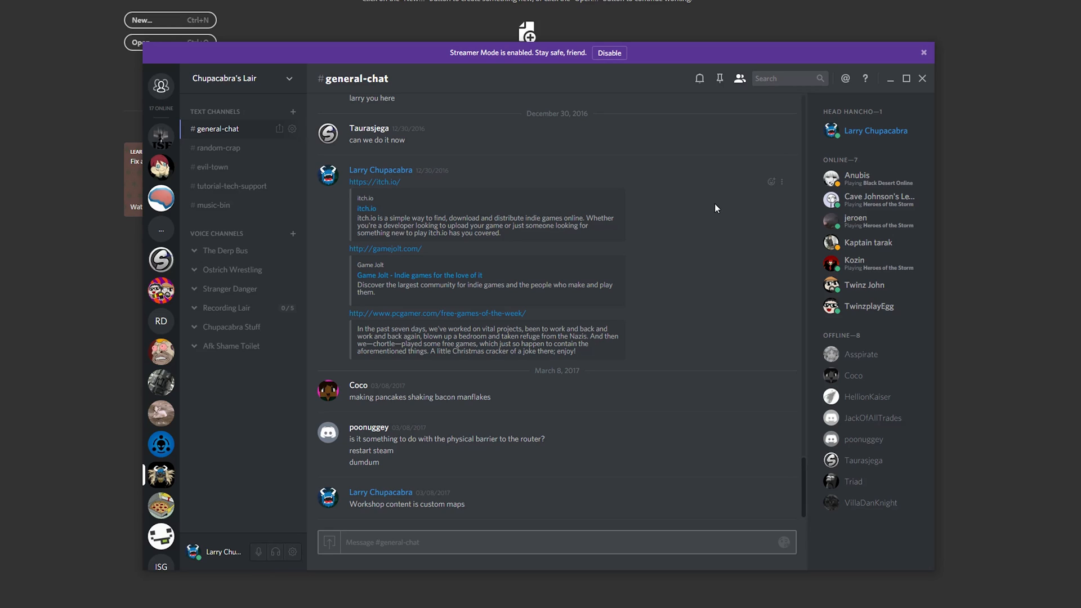
pyautogui.moveTo(563, 53)
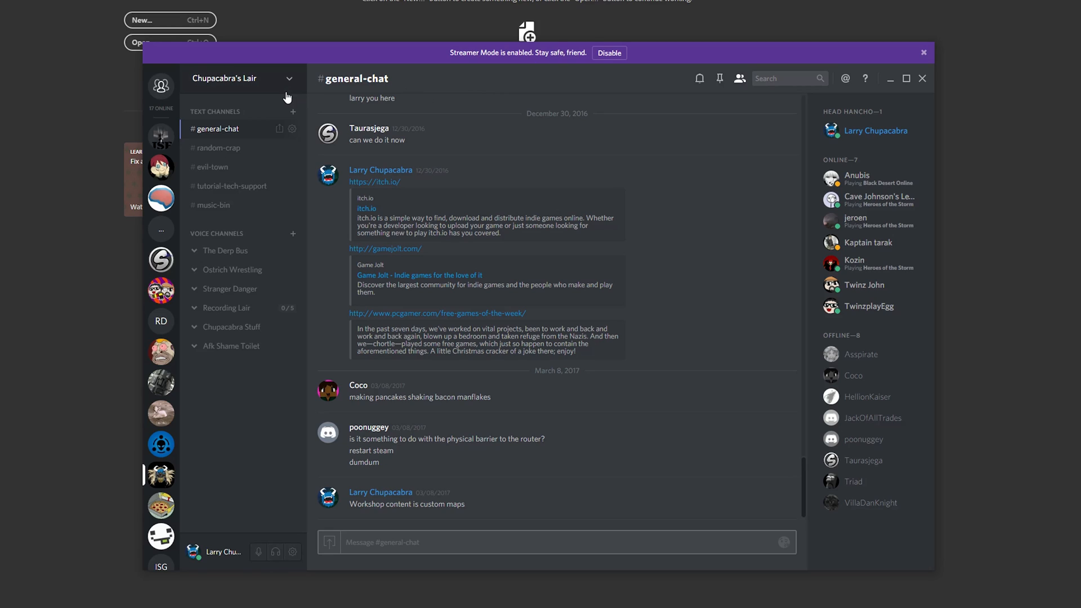
pyautogui.moveTo(250, 83)
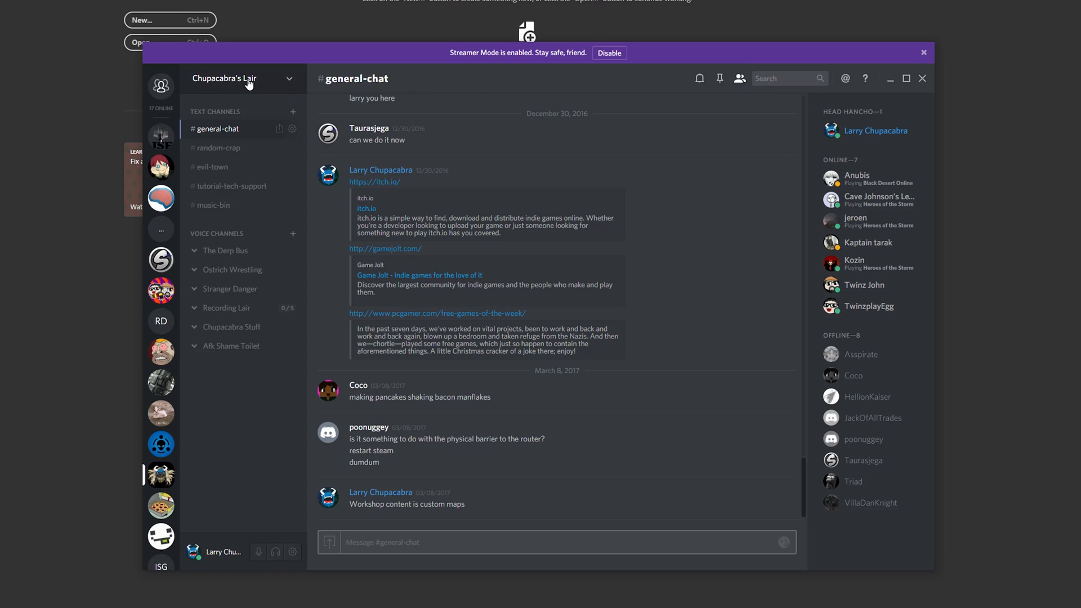
# Step: Reach Chupacabra's Lair's empty server emoji page and start an emoji upload
pyautogui.click(241, 79)
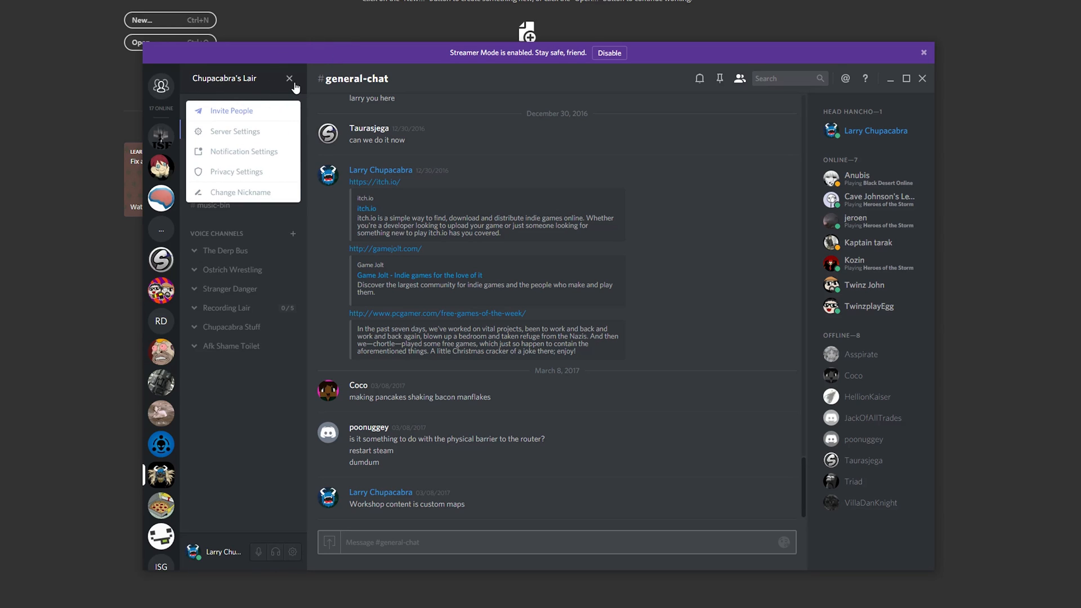
pyautogui.moveTo(212, 135)
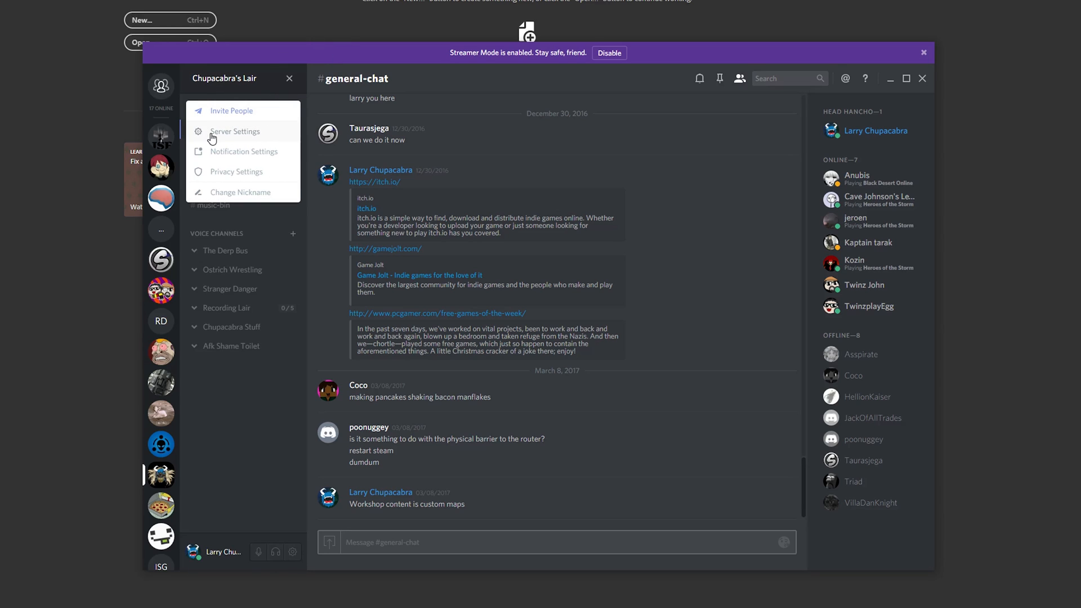
pyautogui.click(234, 130)
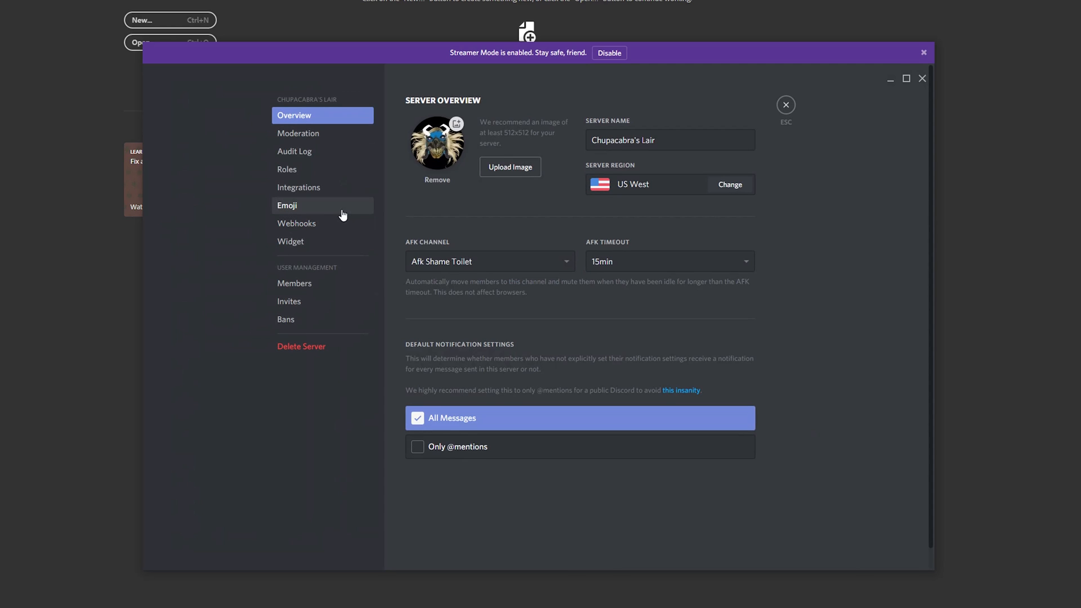
pyautogui.moveTo(299, 209)
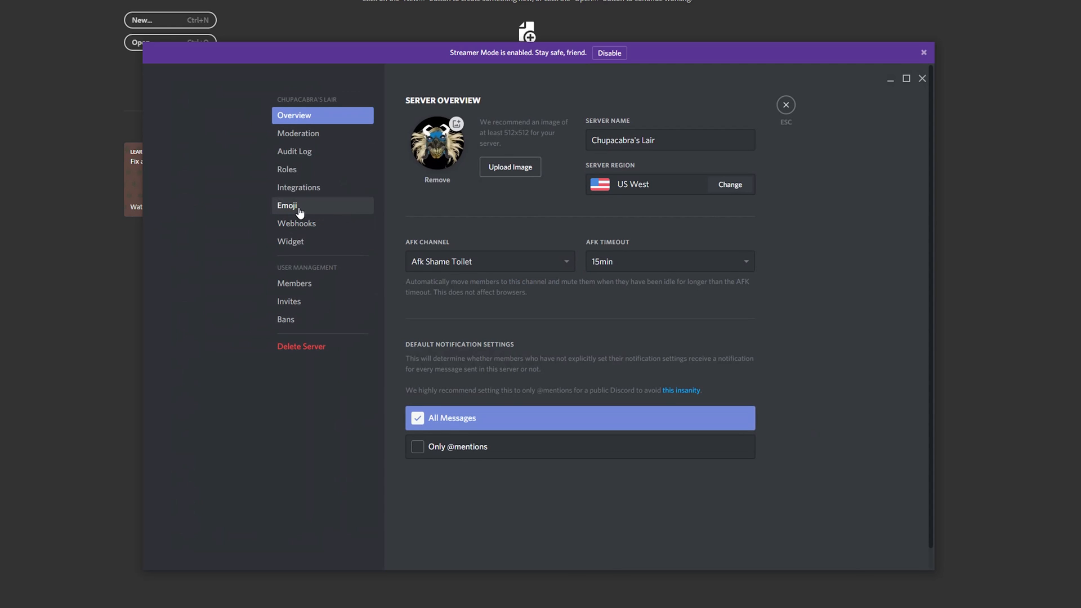
pyautogui.click(287, 205)
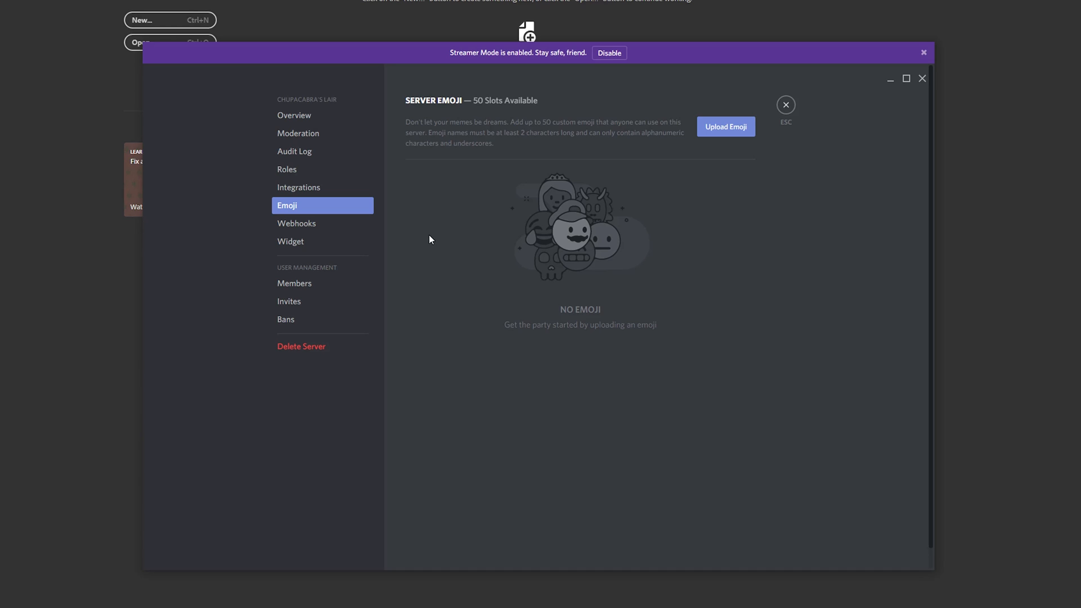
pyautogui.click(725, 126)
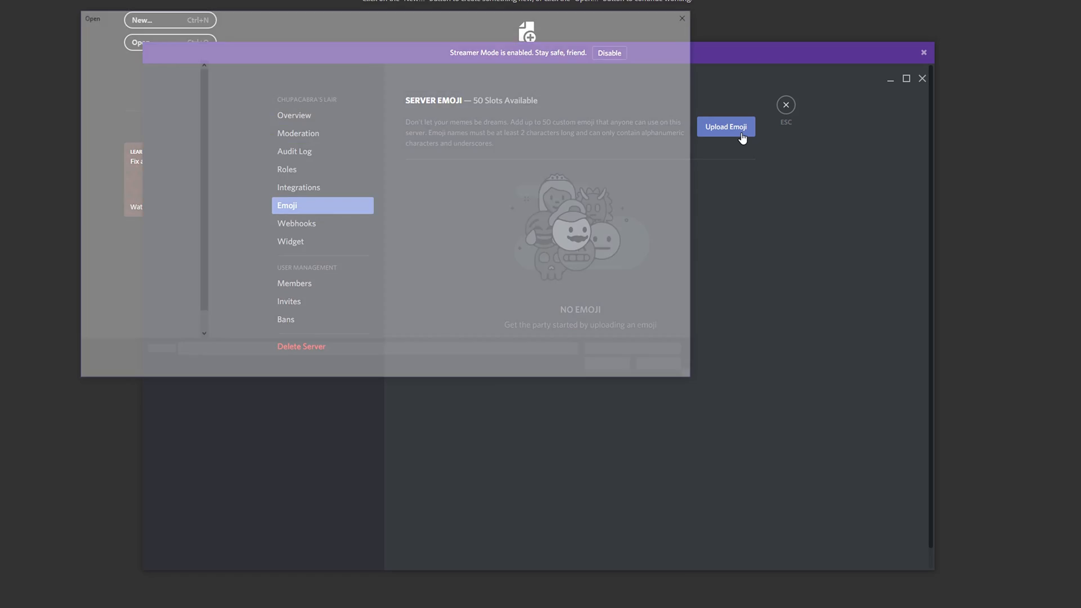
# Step: Upload the Trollface image as a server emoji and rename it Trolling Around
pyautogui.click(726, 126)
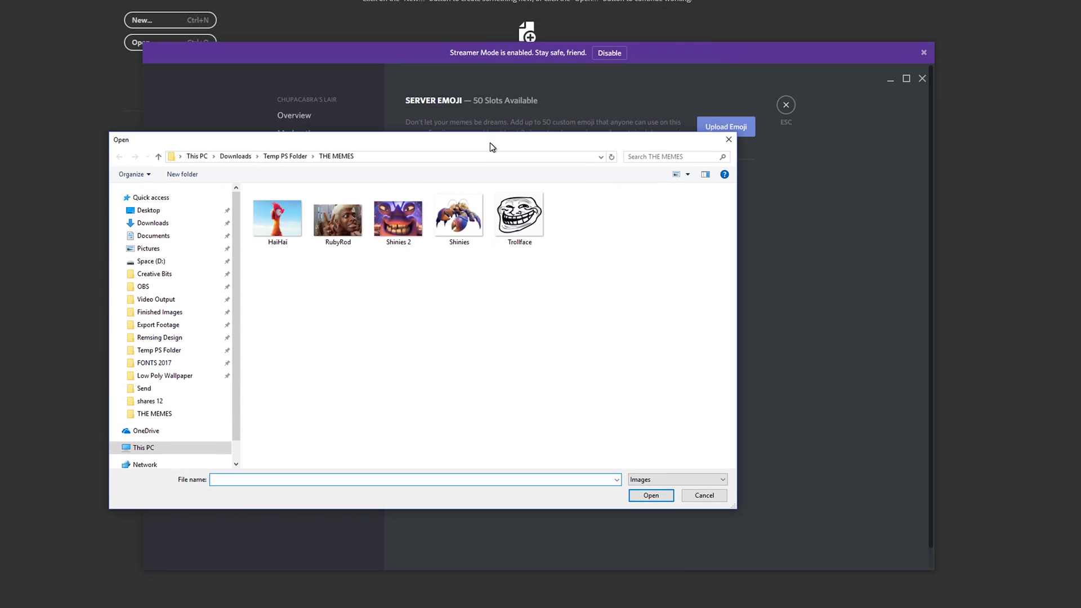
pyautogui.moveTo(313, 309)
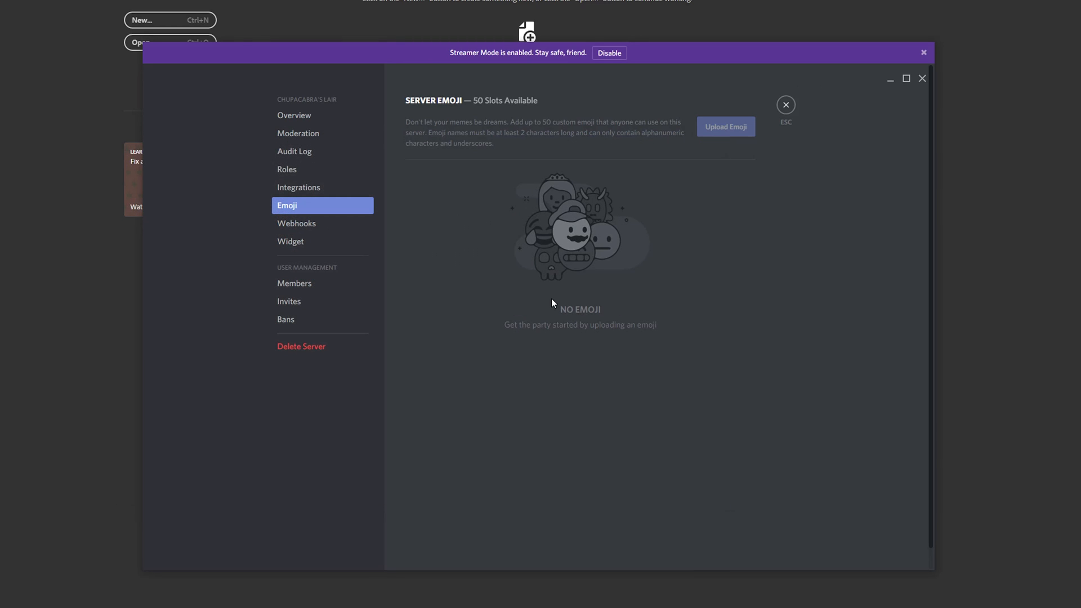
pyautogui.click(726, 126)
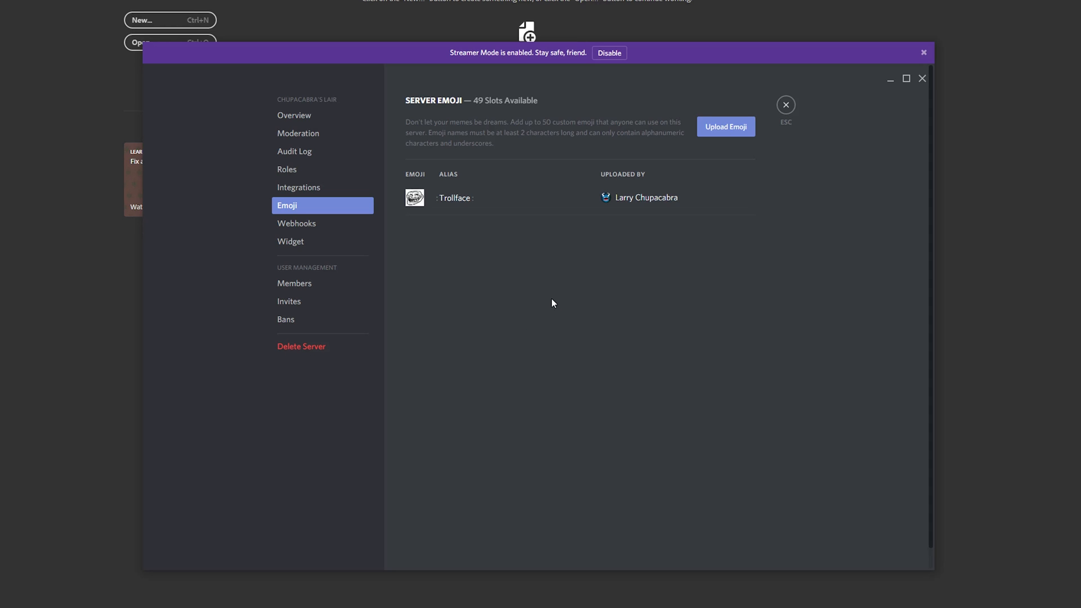
pyautogui.click(455, 198)
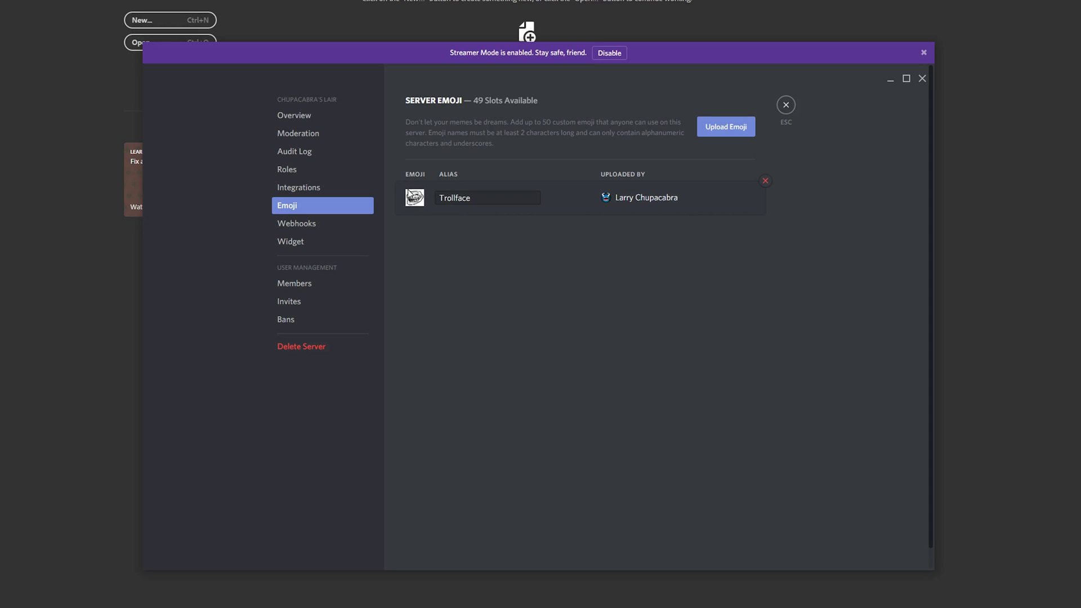
pyautogui.moveTo(414, 198)
pyautogui.write('ing Around')
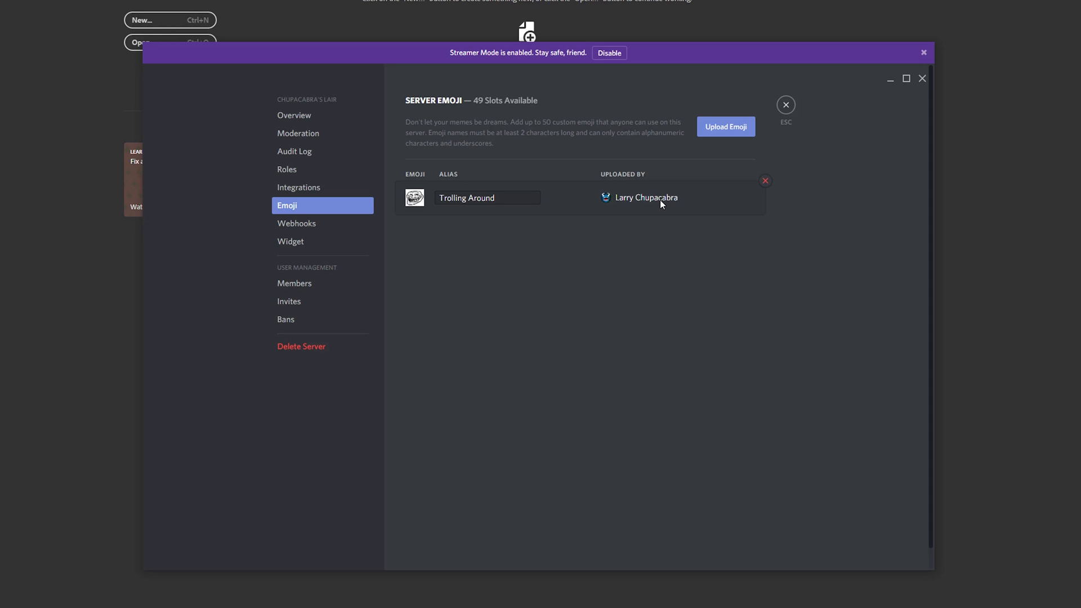
pyautogui.moveTo(635, 201)
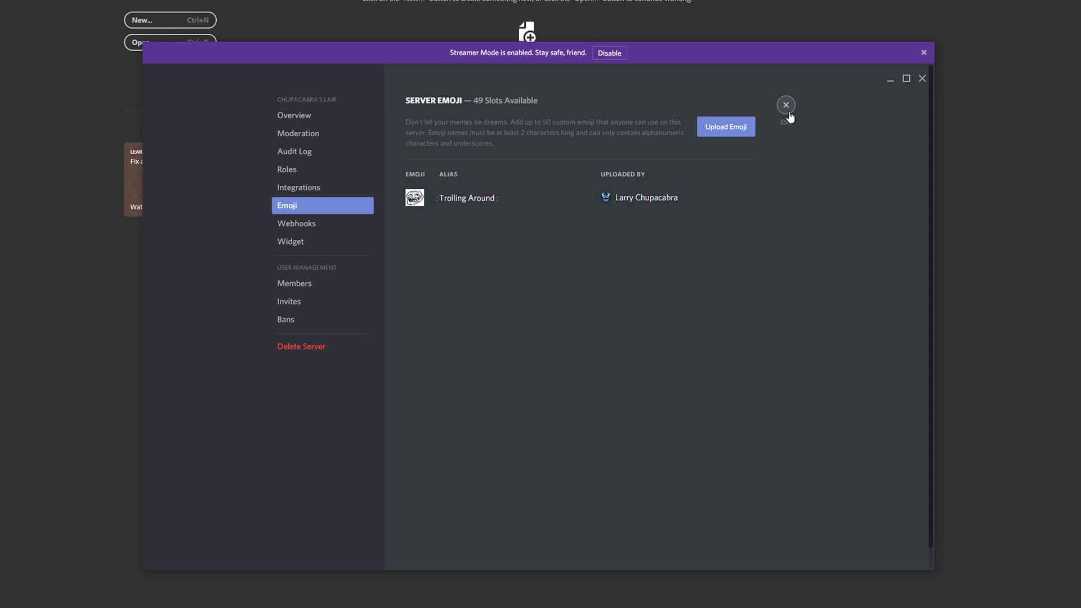
# Step: Send the Trolling Around emoji as a message in general-chat
pyautogui.click(786, 105)
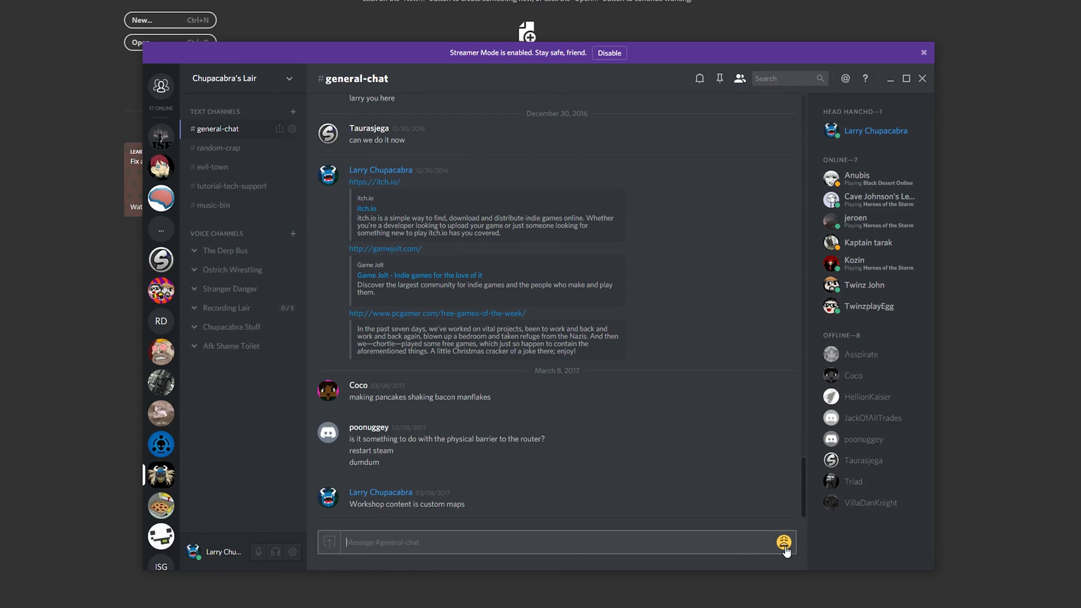
pyautogui.click(784, 541)
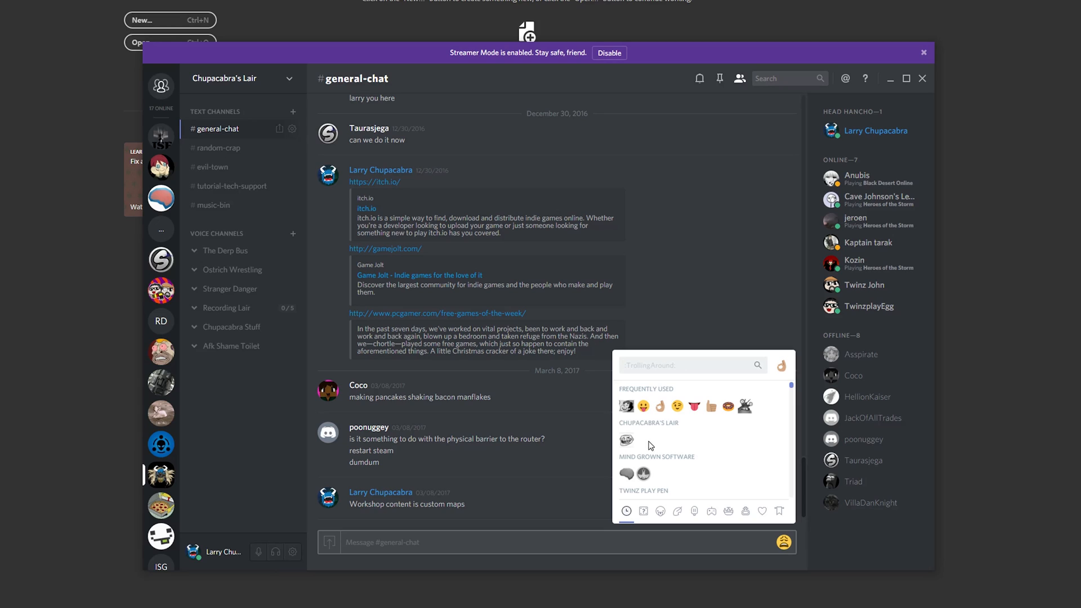
pyautogui.moveTo(675, 424)
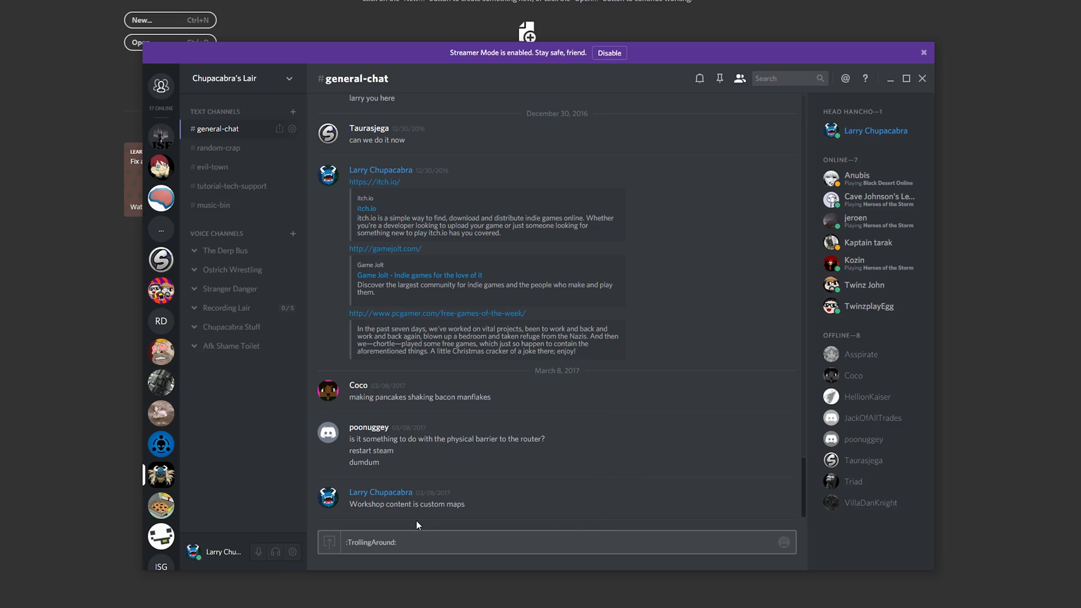
pyautogui.press('Enter')
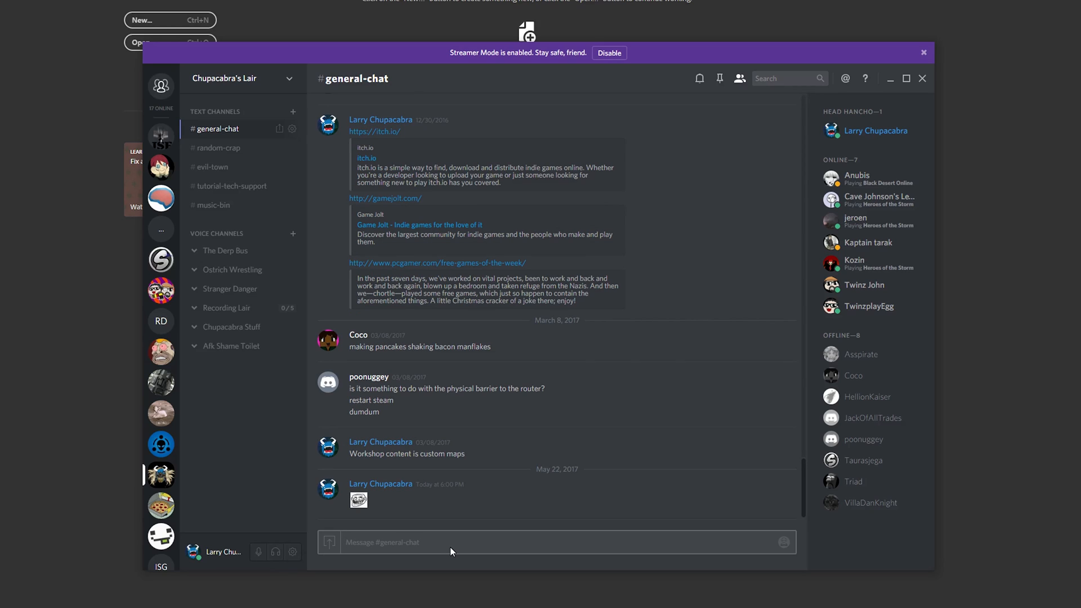
pyautogui.moveTo(367, 508)
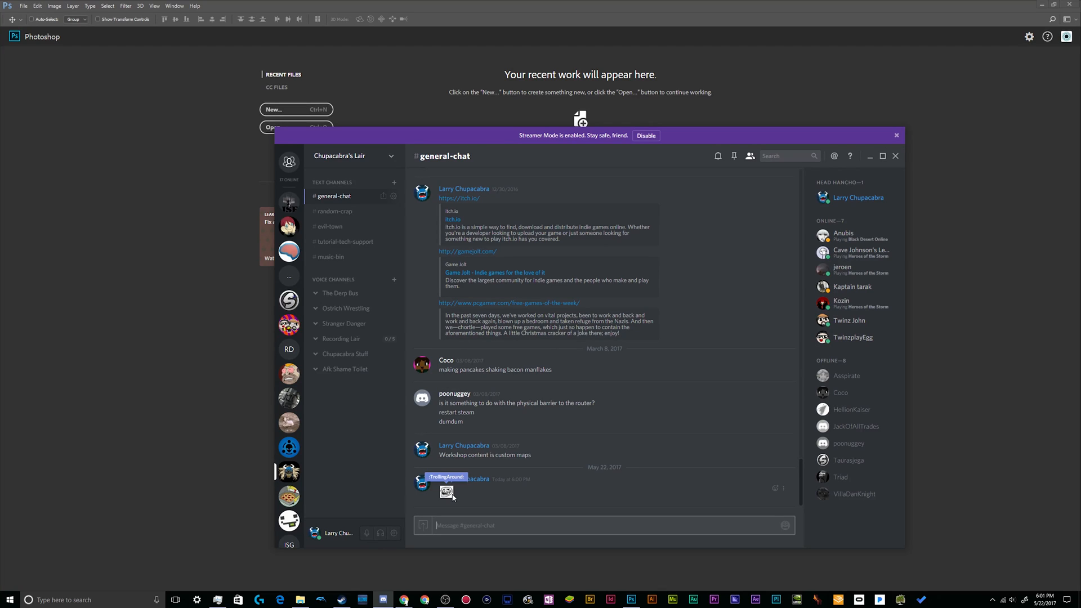
# Step: Close the THE MEMES Explorer window, returning to Photoshop's start screen
pyautogui.click(895, 155)
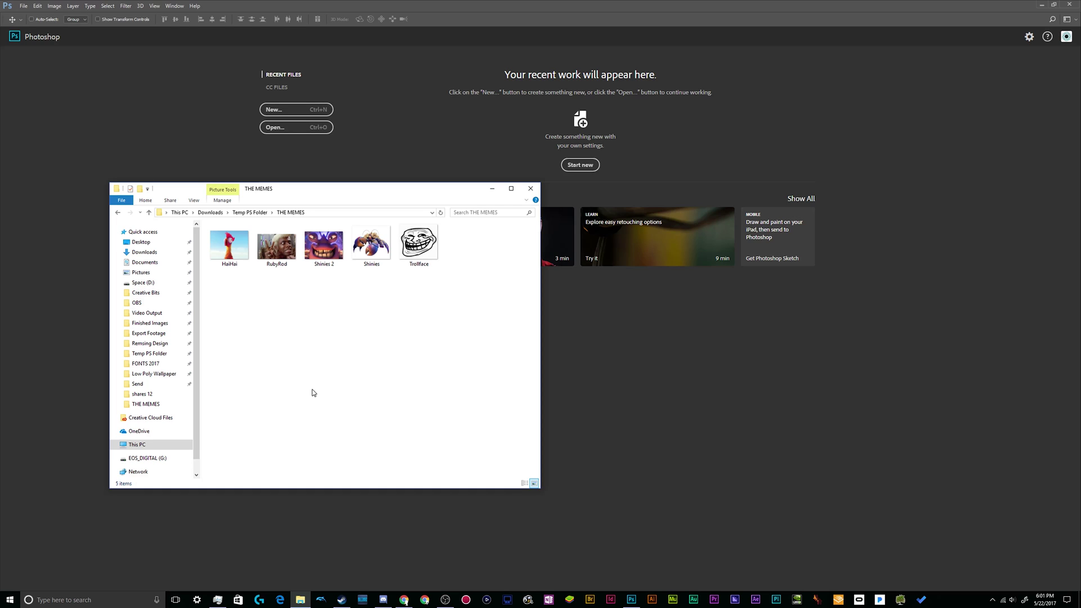
pyautogui.moveTo(521, 370)
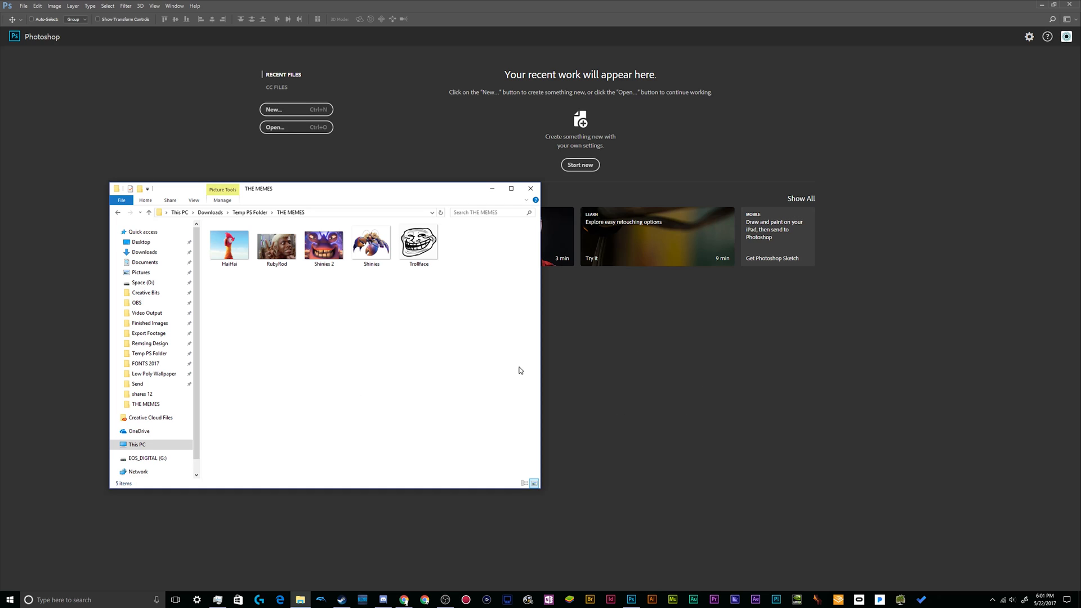
pyautogui.click(530, 189)
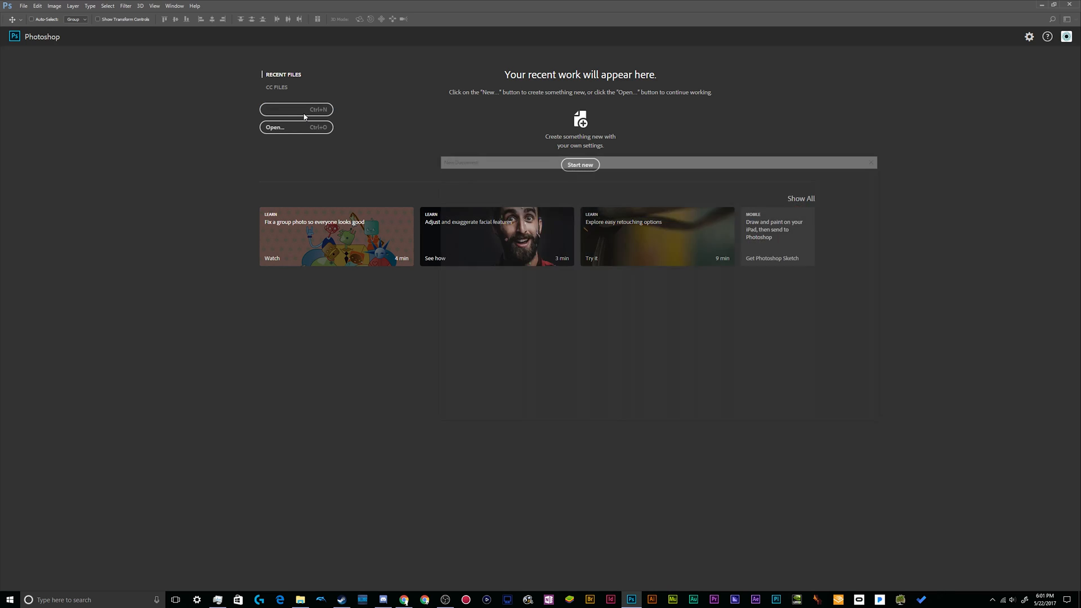
# Step: Create a transparent 250×250 px, 72 ppi document named Sweet Emoji
pyautogui.click(295, 109)
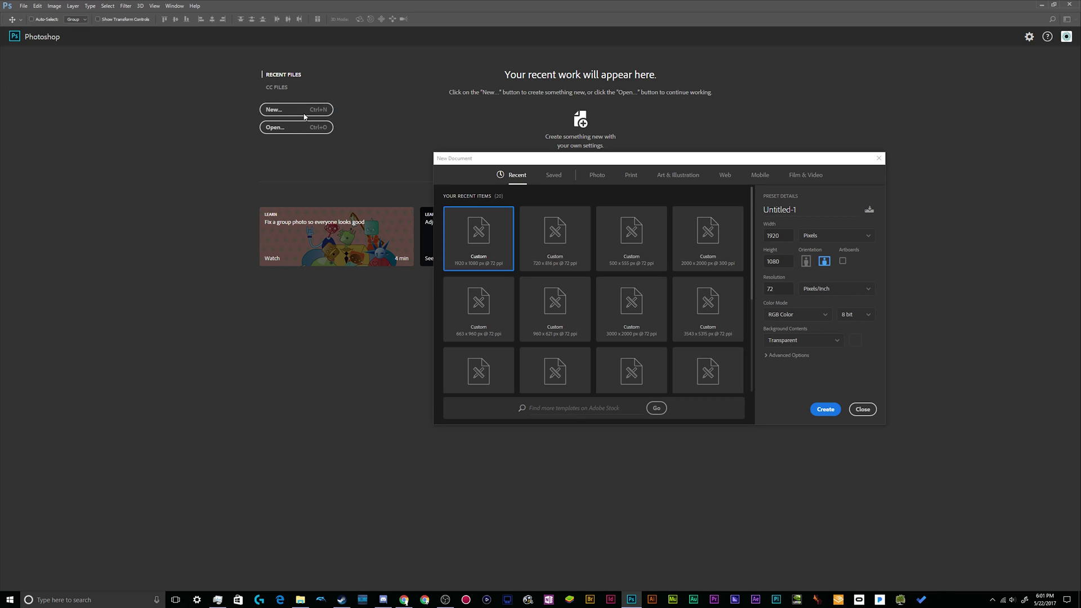
pyautogui.click(779, 210)
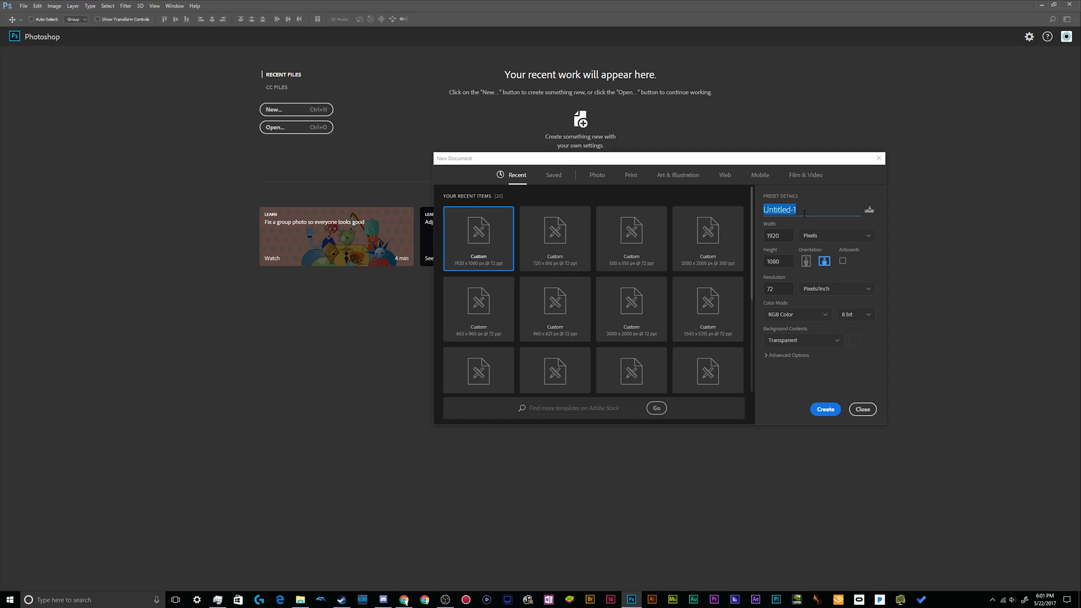
pyautogui.write('Sweet E')
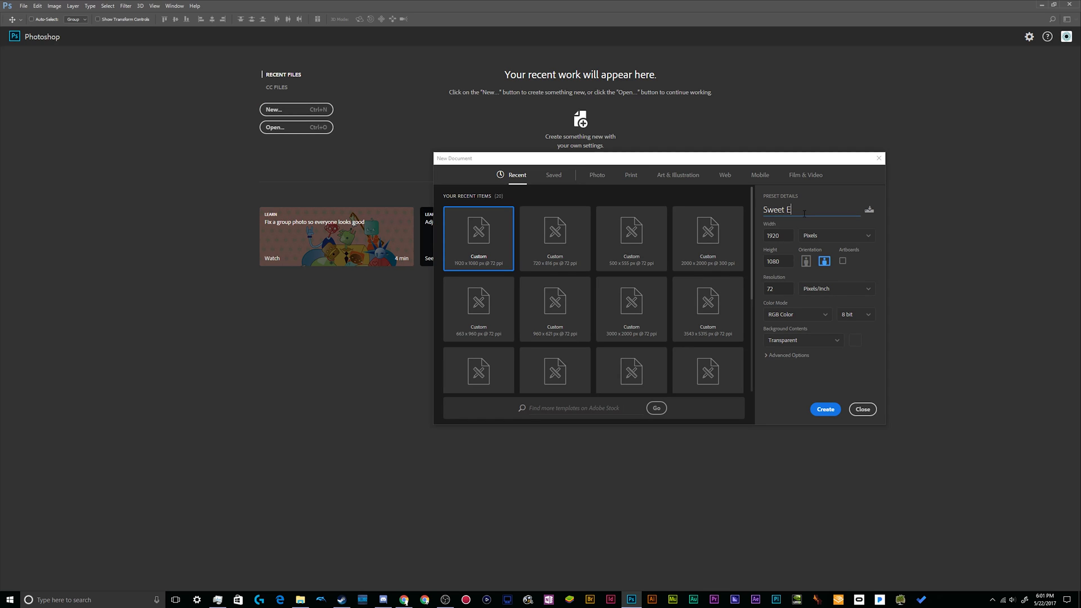
pyautogui.write('moji')
pyautogui.click(778, 260)
pyautogui.write('250')
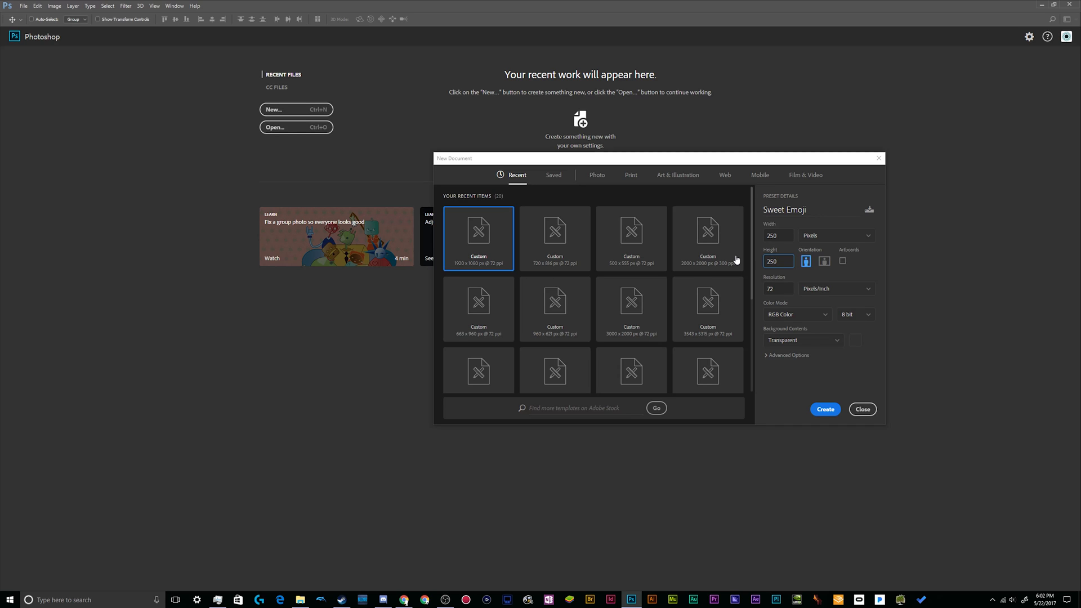
pyautogui.moveTo(738, 268)
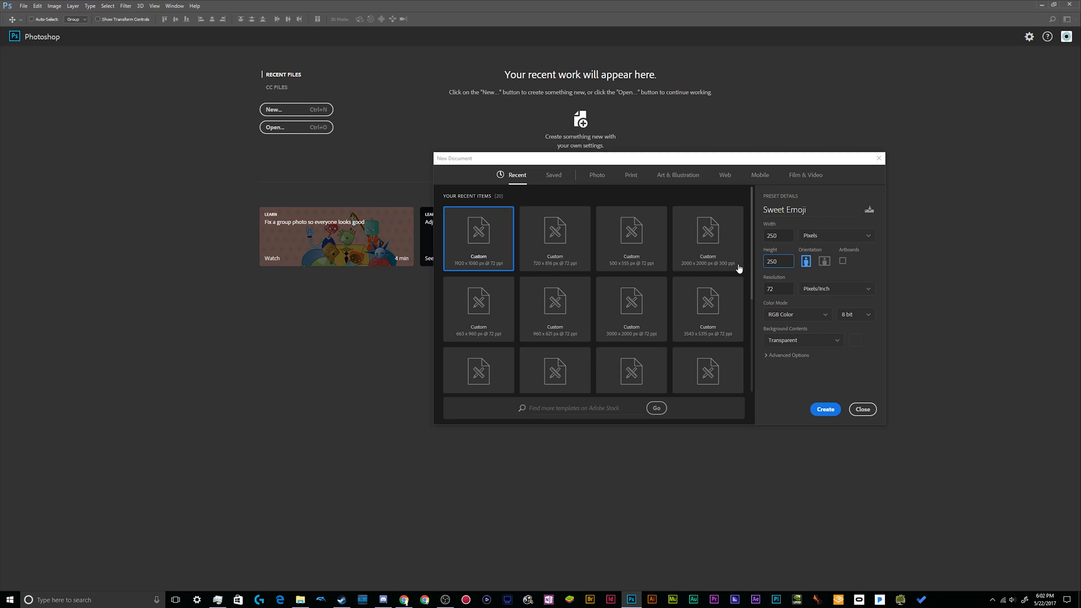
pyautogui.click(778, 289)
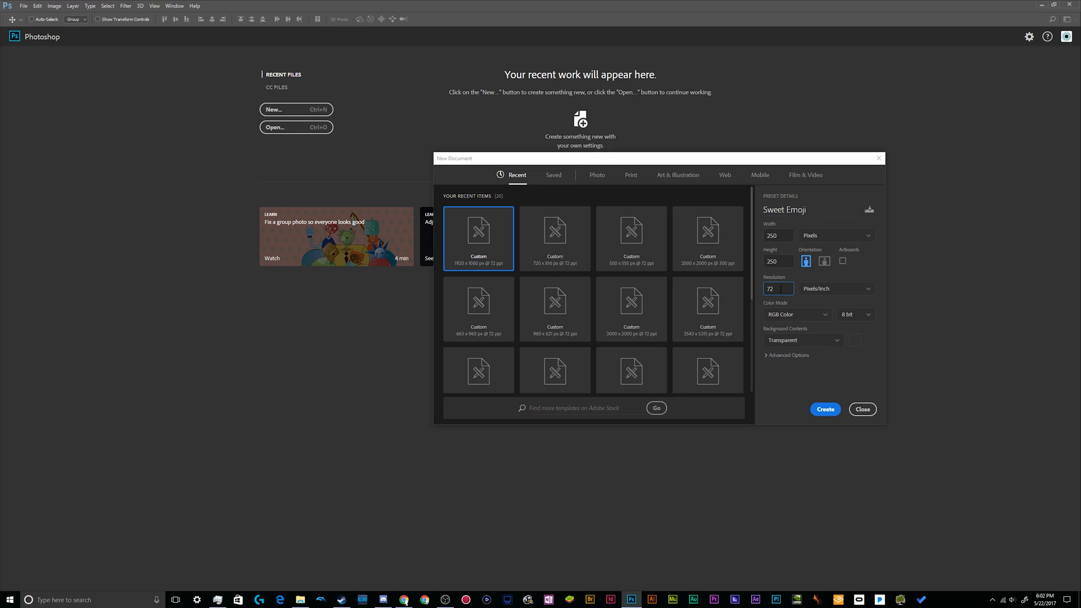
pyautogui.moveTo(826, 410)
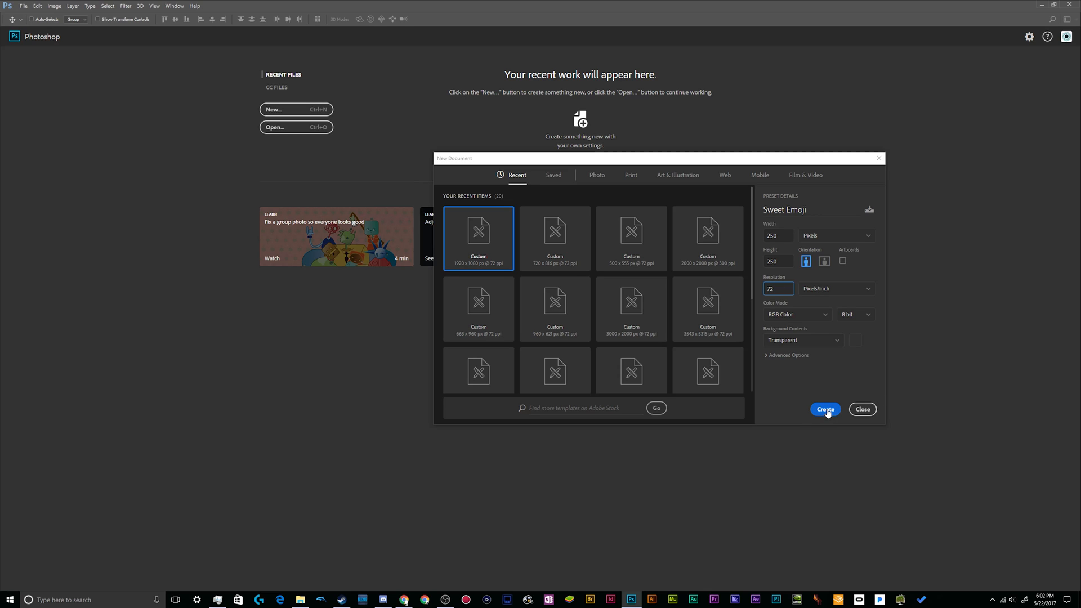
pyautogui.click(826, 410)
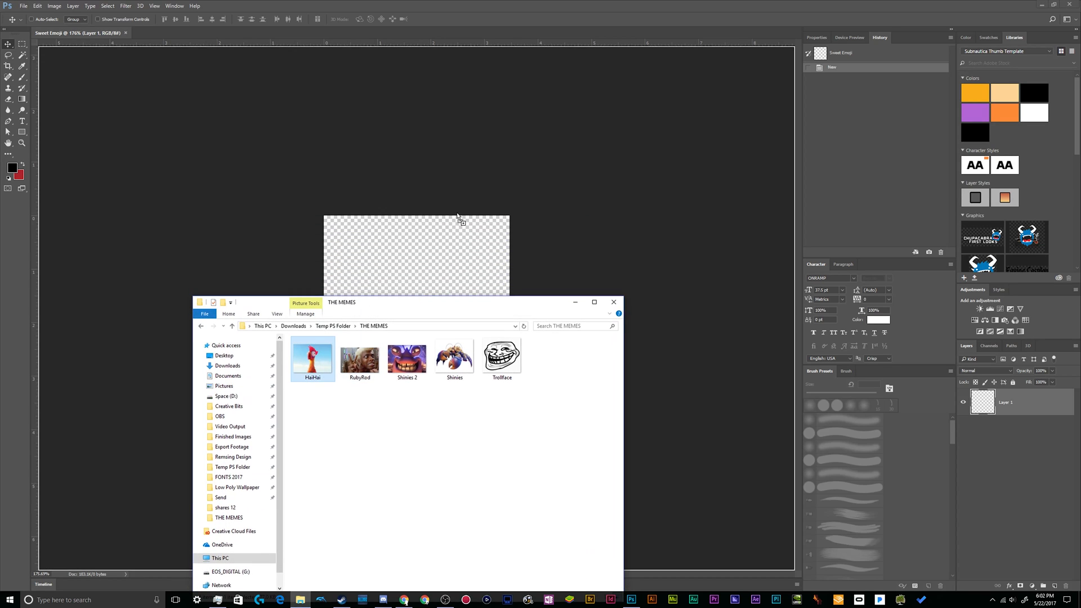
# Step: Place the HaiHai image and scale it so the chicken's face fills the canvas
pyautogui.doubleClick(313, 356)
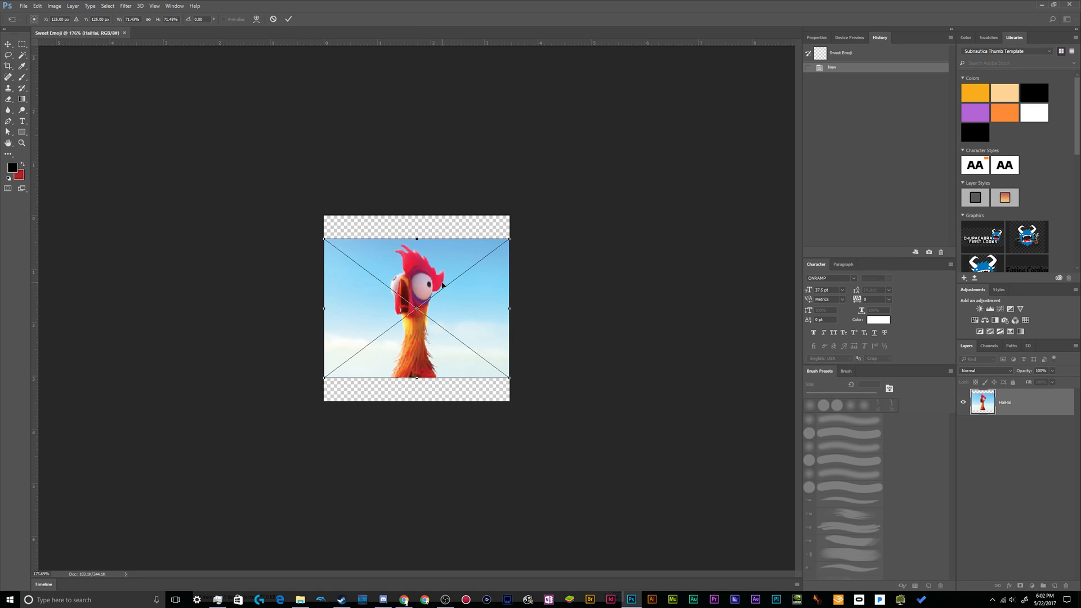
pyautogui.moveTo(509, 396); pyautogui.dragTo(736, 547)
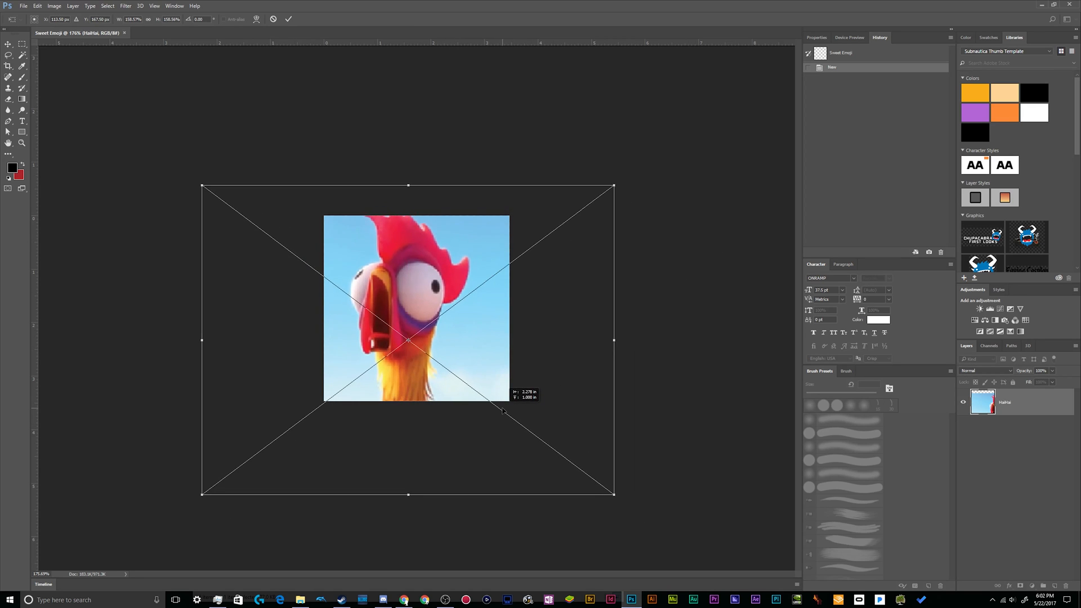
pyautogui.moveTo(612, 493); pyautogui.dragTo(643, 522)
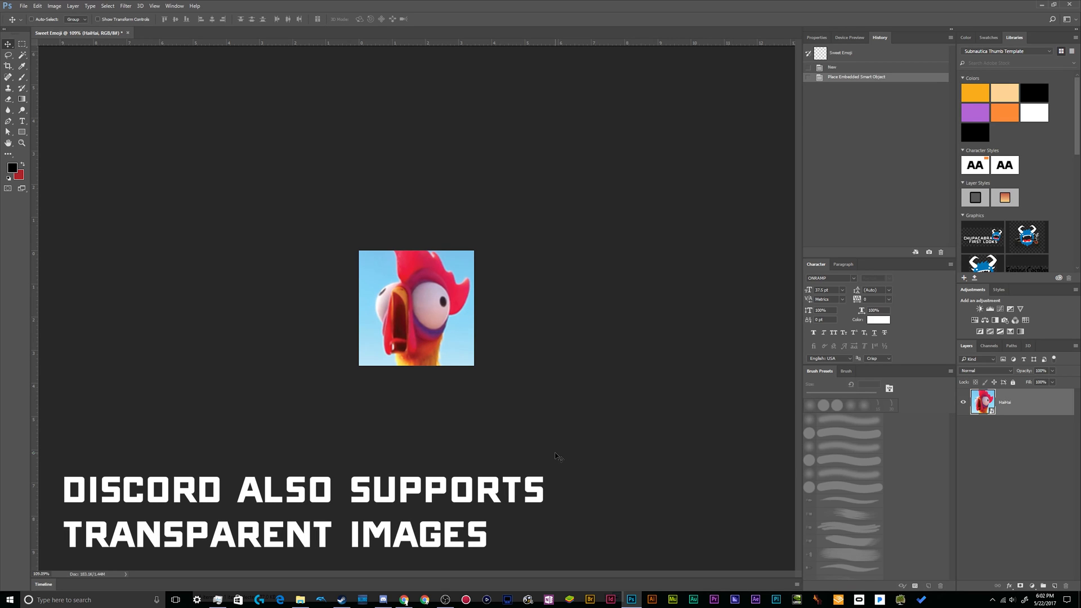
pyautogui.moveTo(408, 414)
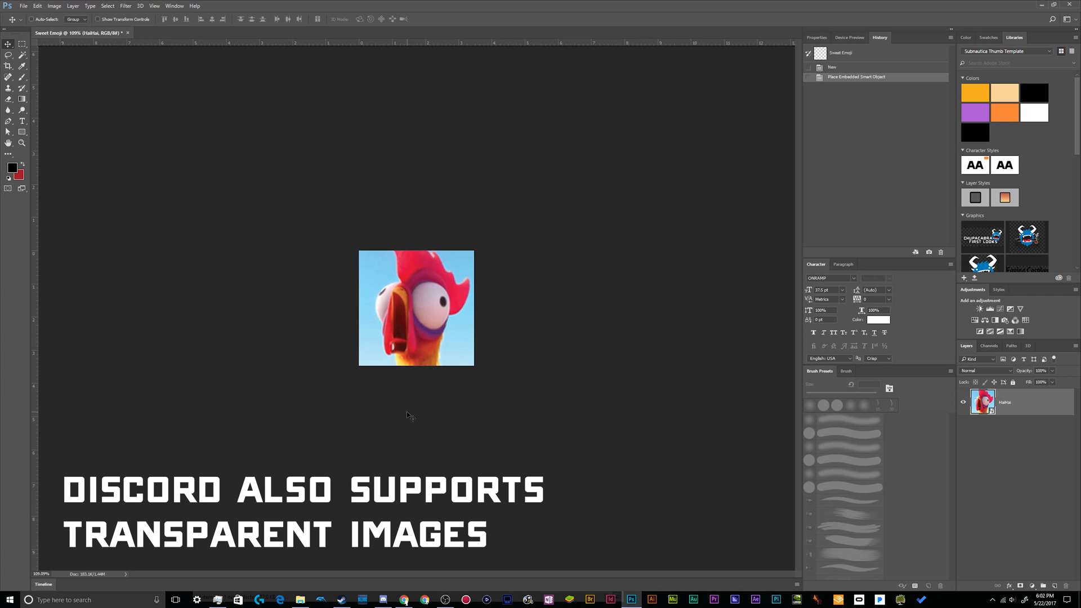
pyautogui.press('Ctrl+Shift+s')
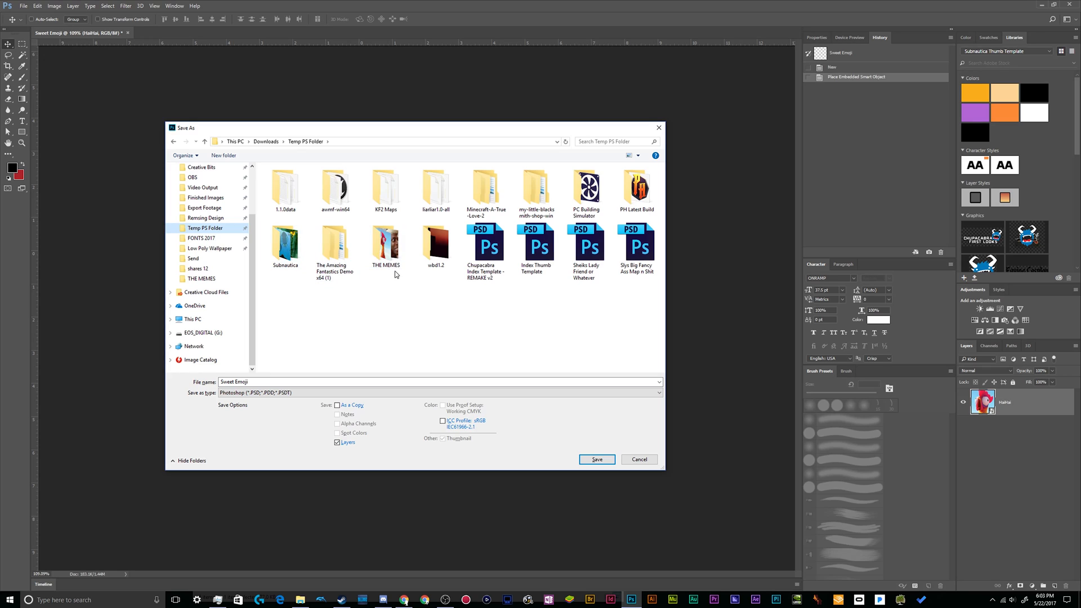
# Step: Save the emoji into THE MEMES as a JPEG named Sweet Emoji HaiHai
pyautogui.doubleClick(385, 243)
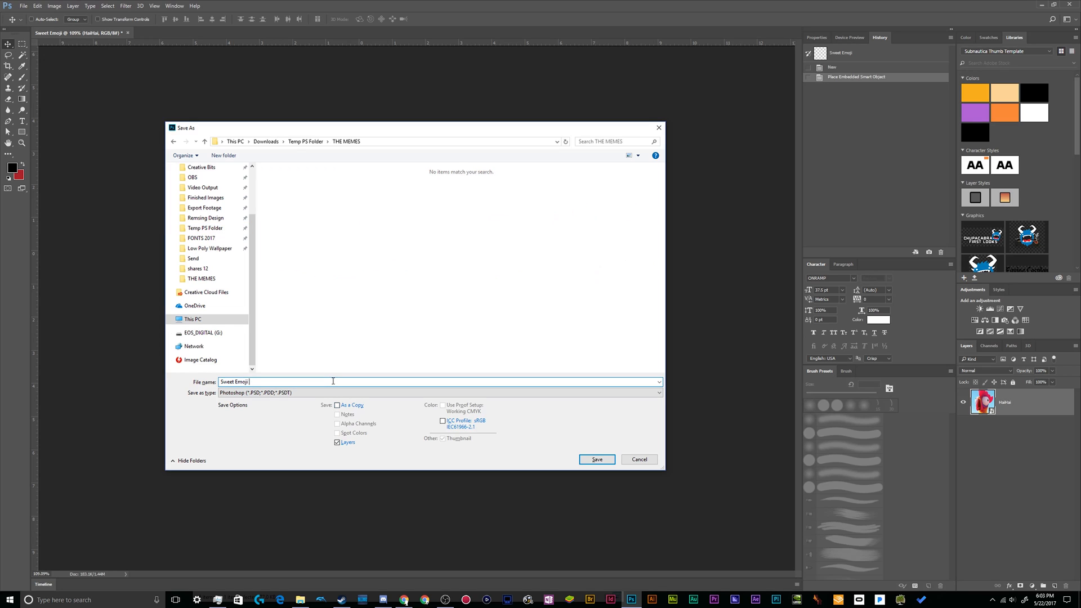
pyautogui.write('HaiHai')
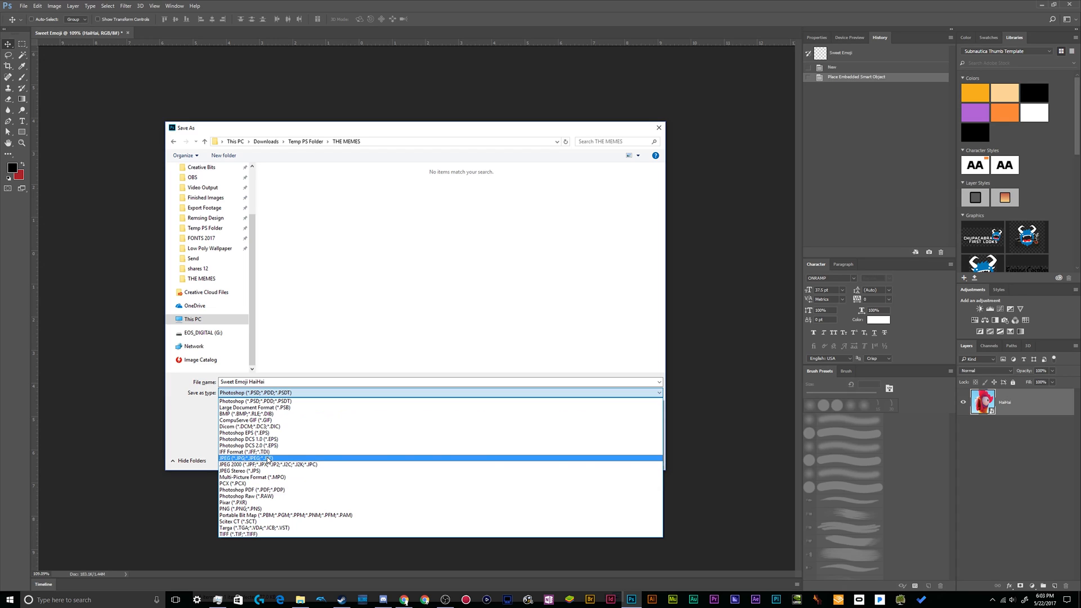
pyautogui.click(244, 457)
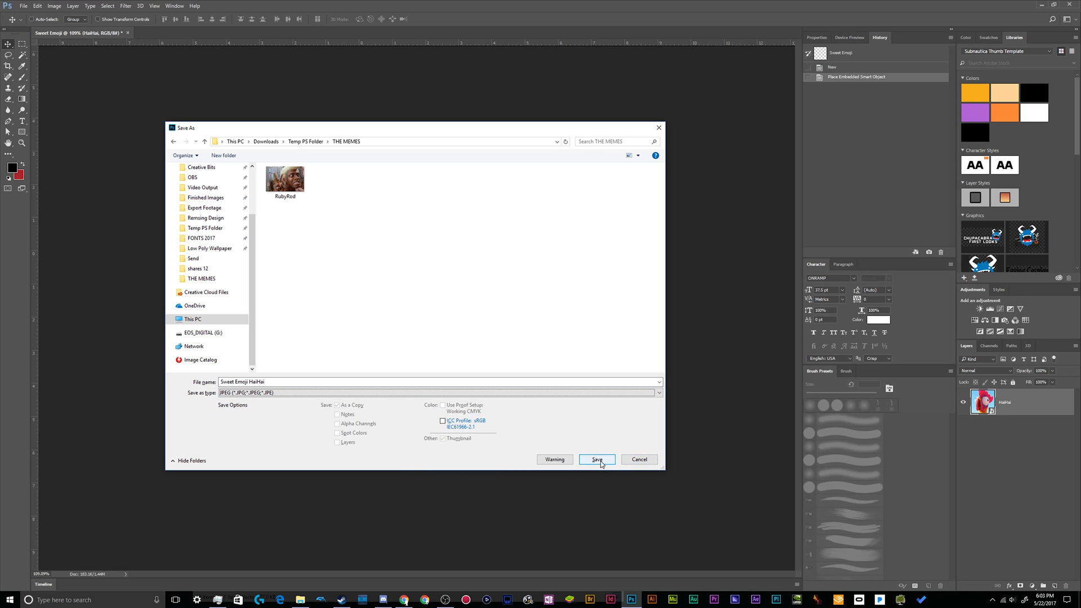
pyautogui.click(596, 459)
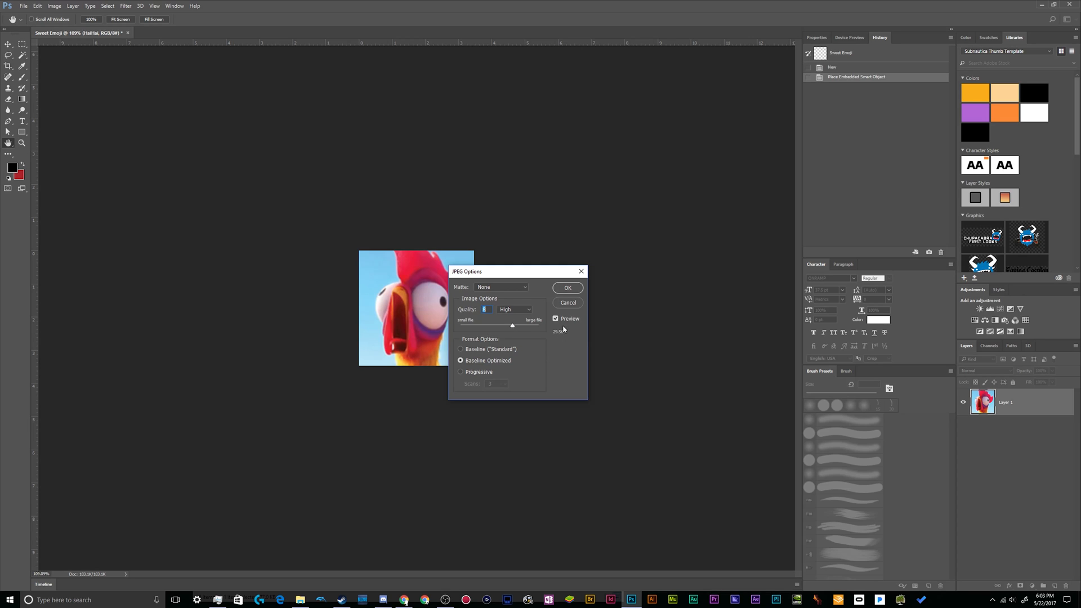
pyautogui.moveTo(523, 302)
pyautogui.write('4')
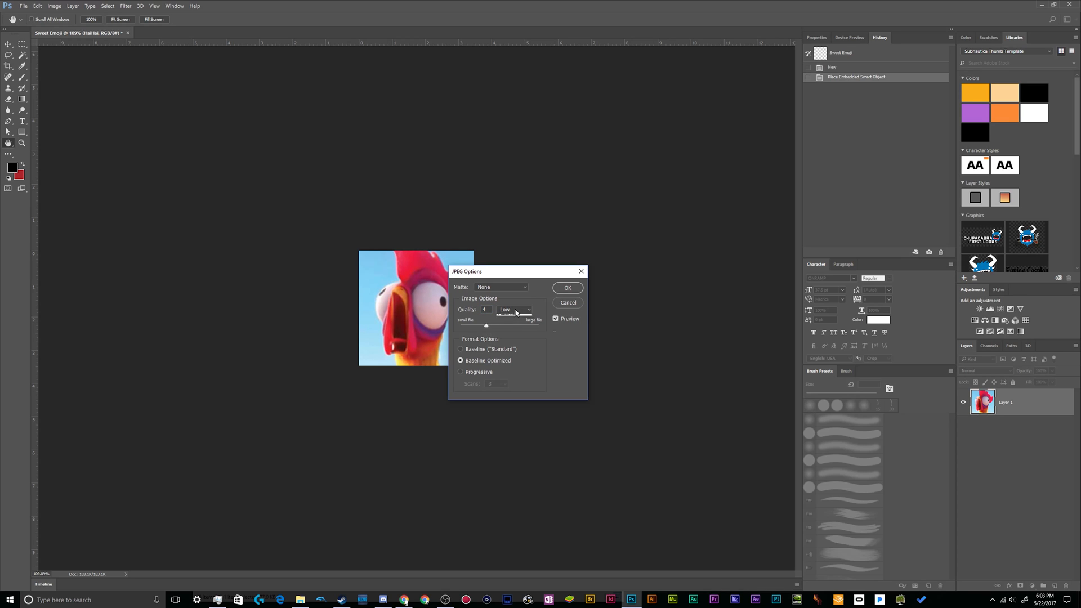
# Step: Finish the JPEG save at Low quality and bring Discord to the front
pyautogui.click(568, 289)
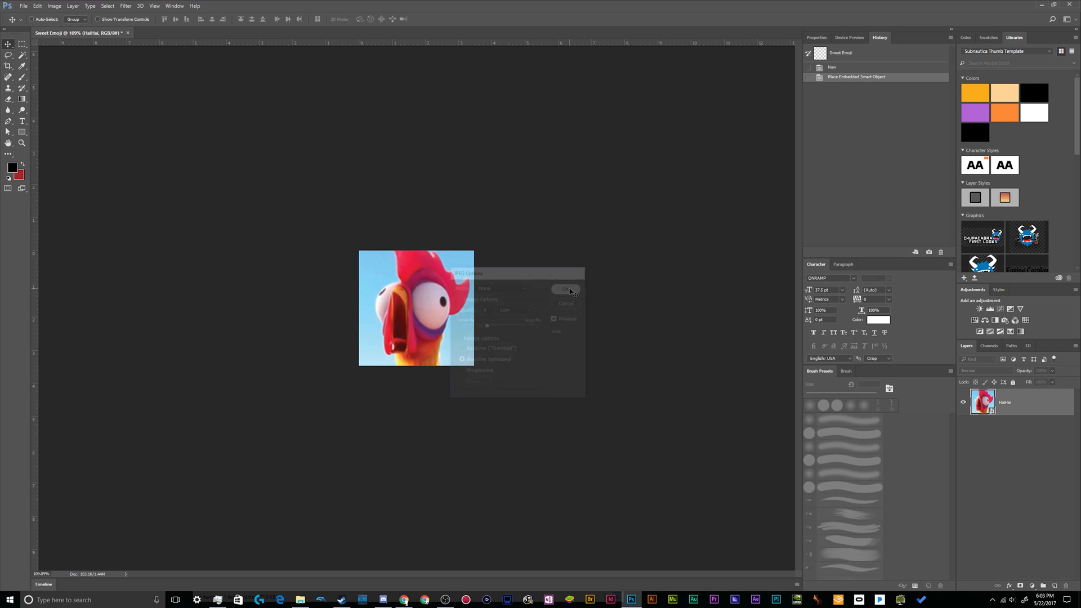
pyautogui.click(566, 288)
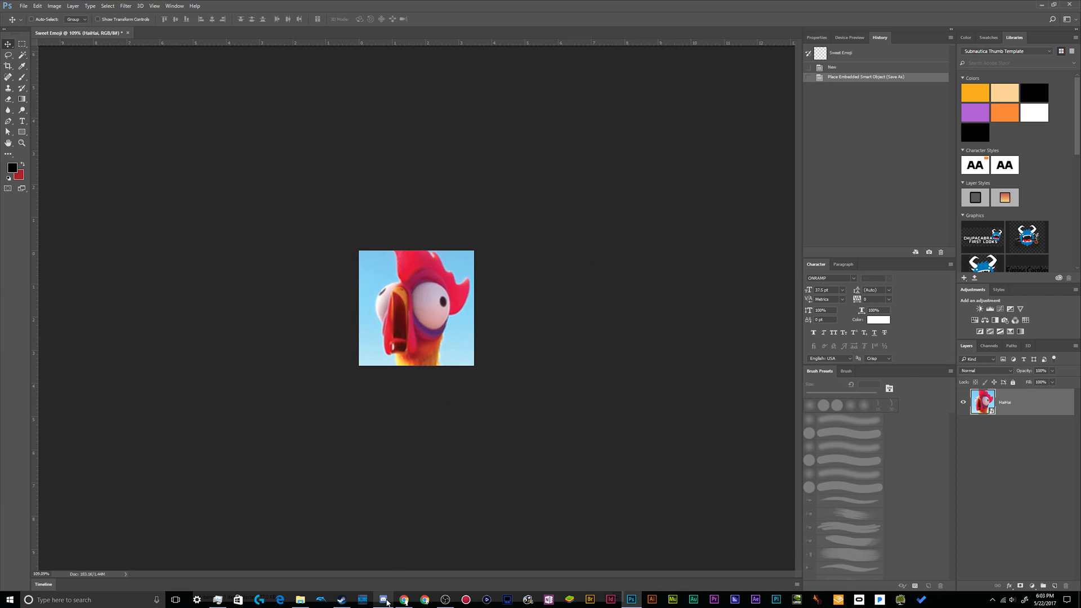
pyautogui.click(385, 599)
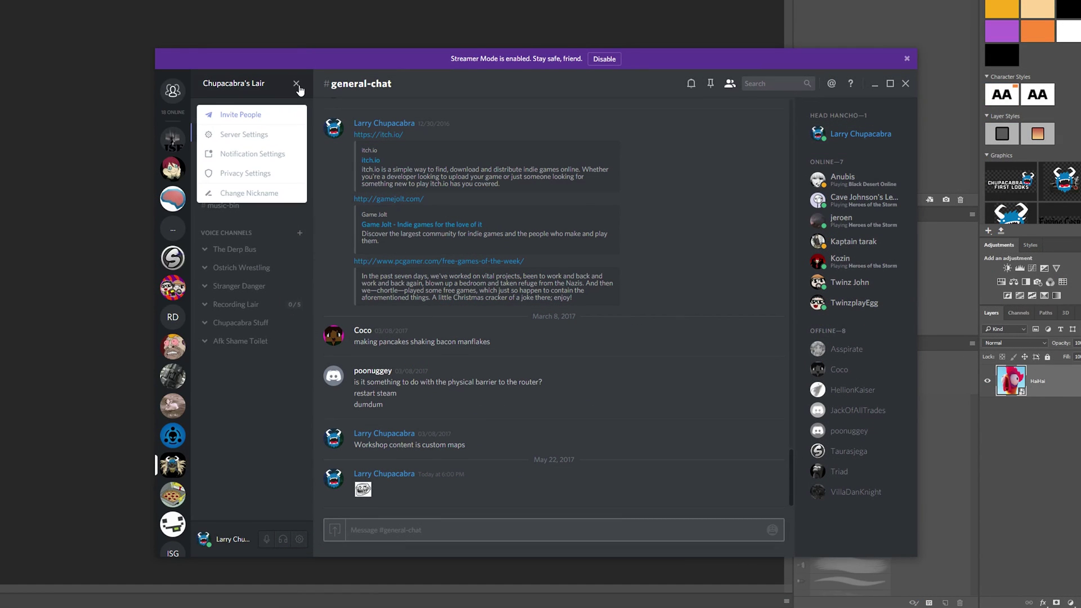
# Step: Upload Sweet Emoji HaiHai as a second Chupacabra's Lair server emoji
pyautogui.click(244, 135)
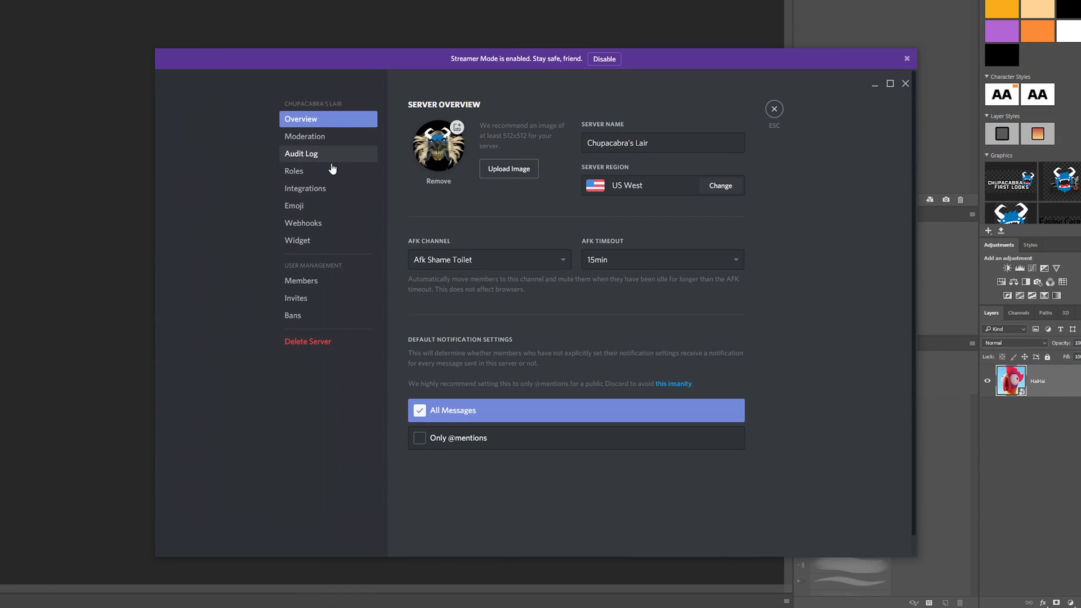
pyautogui.click(294, 205)
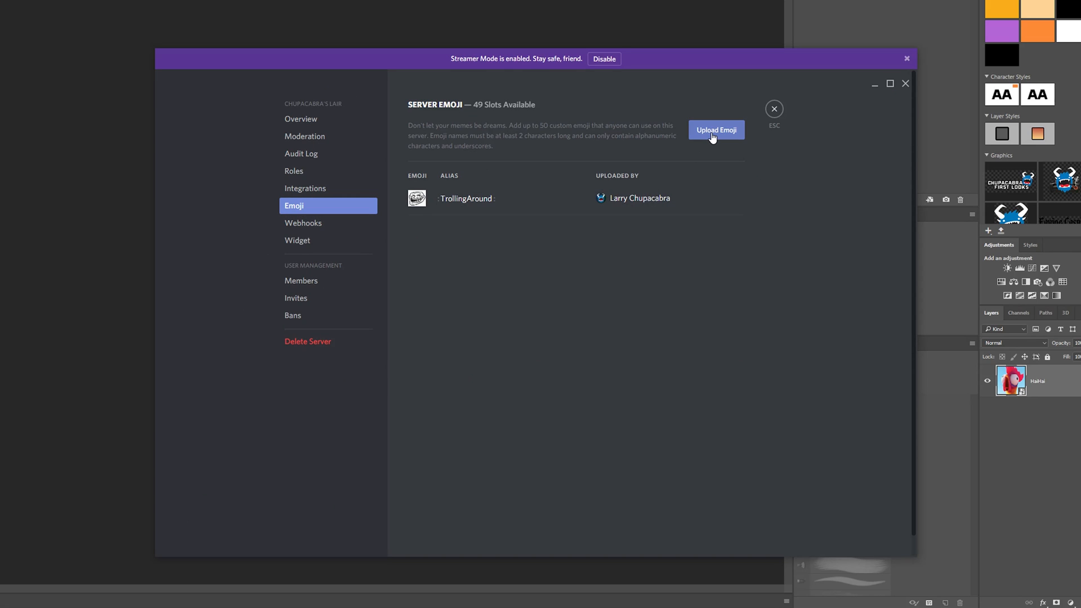
pyautogui.click(716, 130)
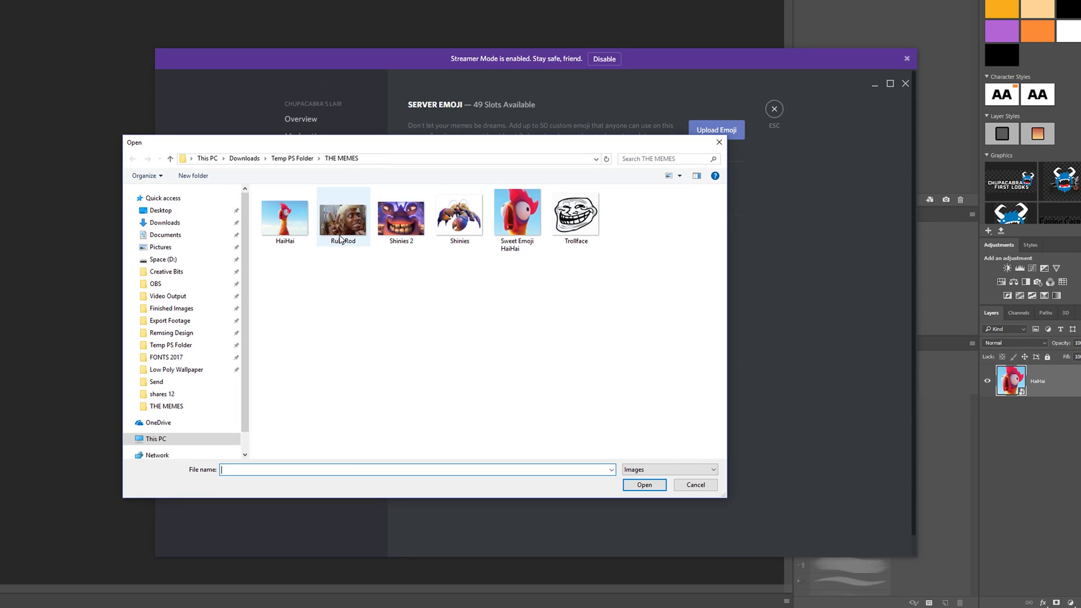
pyautogui.click(518, 213)
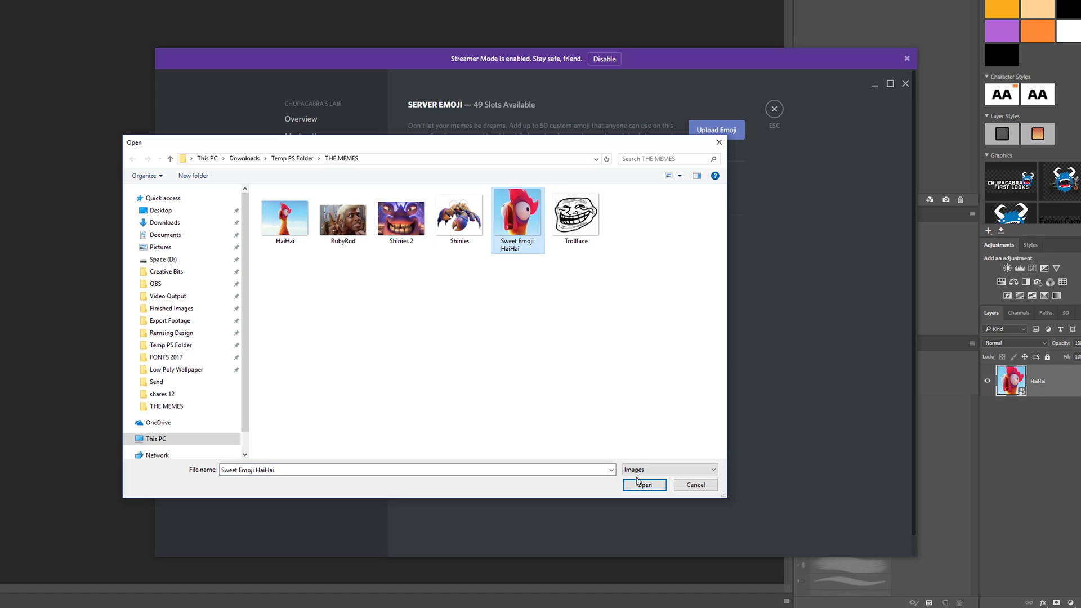
pyautogui.click(644, 484)
pyautogui.write('Hai')
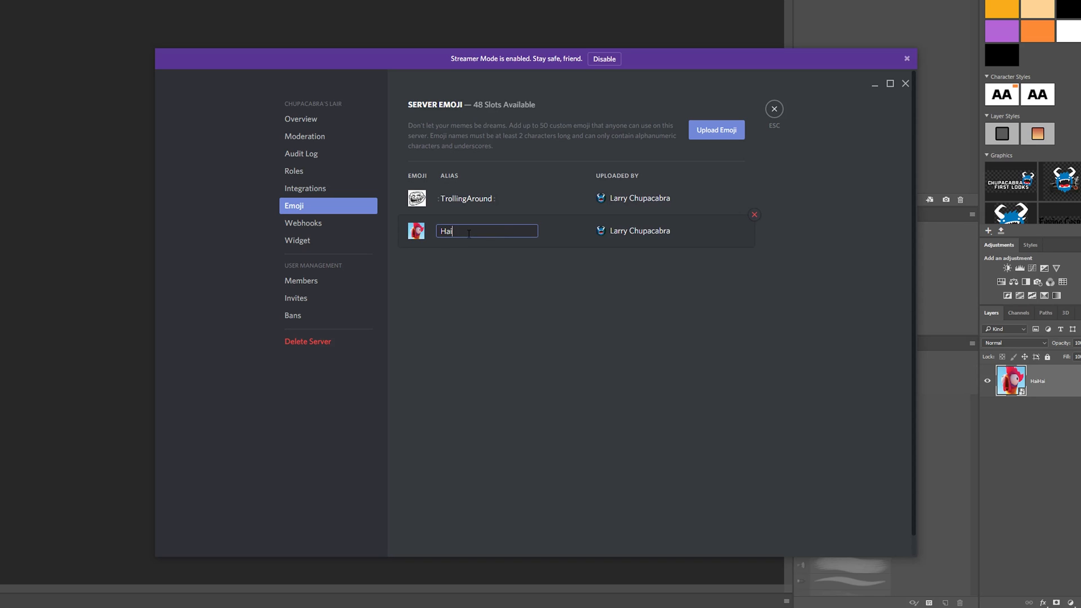
# Step: Confirm the name HaiHai for the chicken emoji, keeping TrollingAround unchanged
pyautogui.press('Enter')
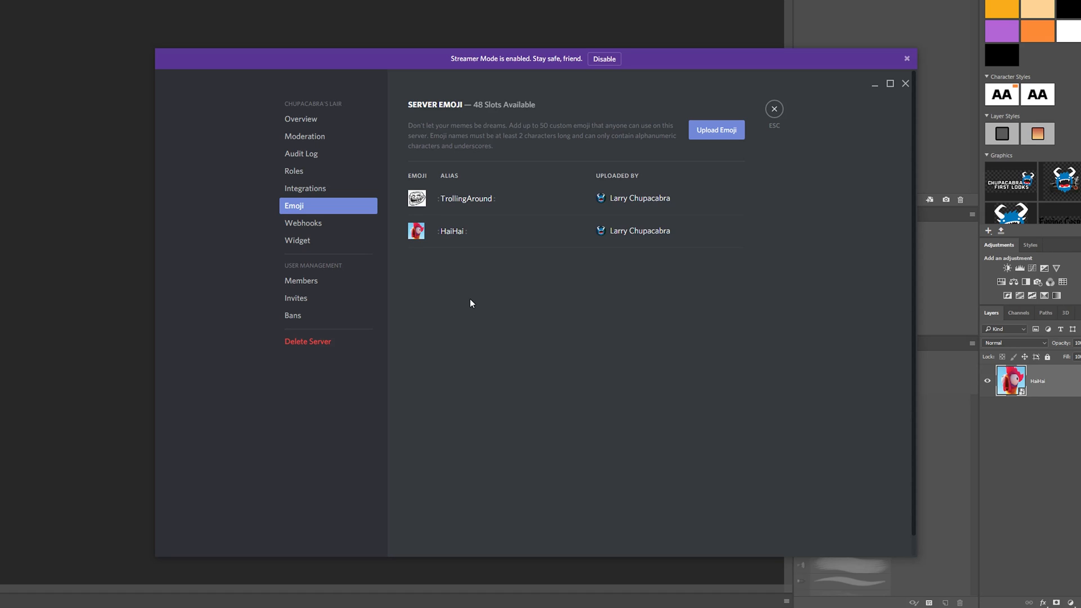
pyautogui.click(452, 232)
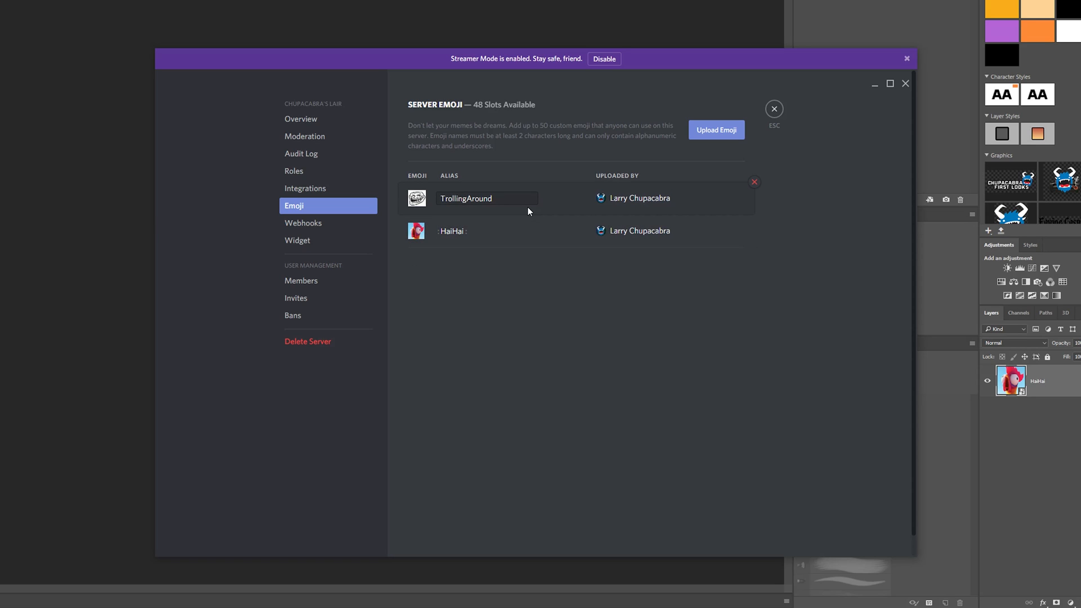
pyautogui.click(559, 399)
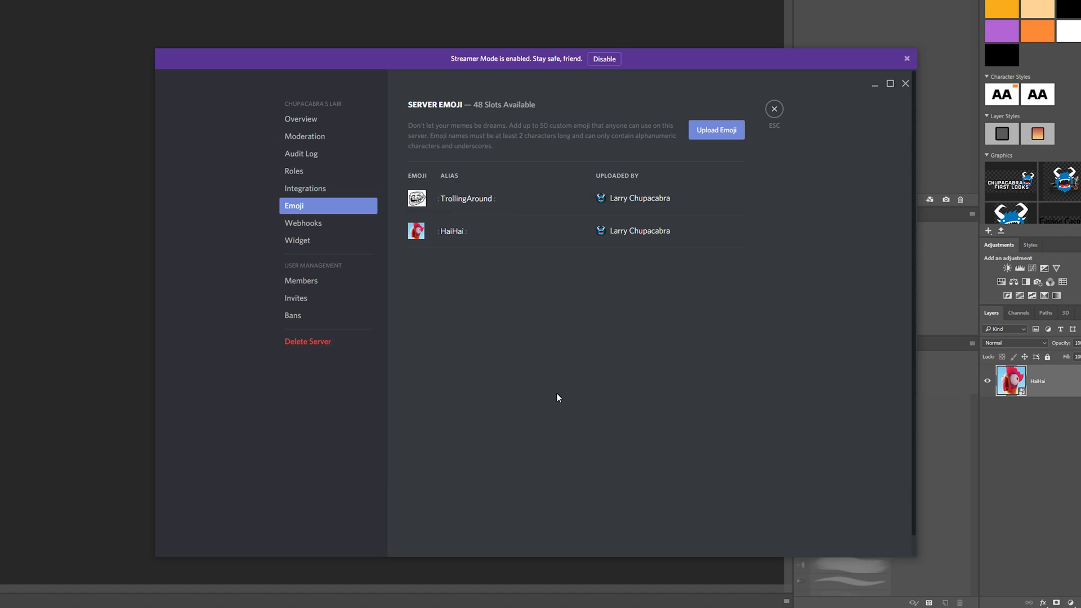
pyautogui.moveTo(467, 340)
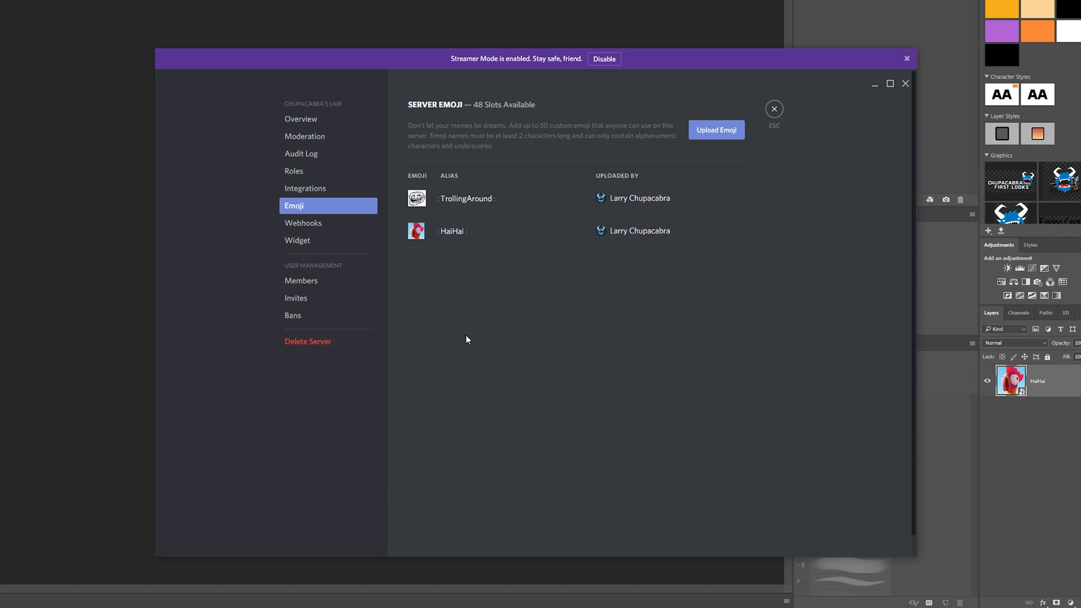